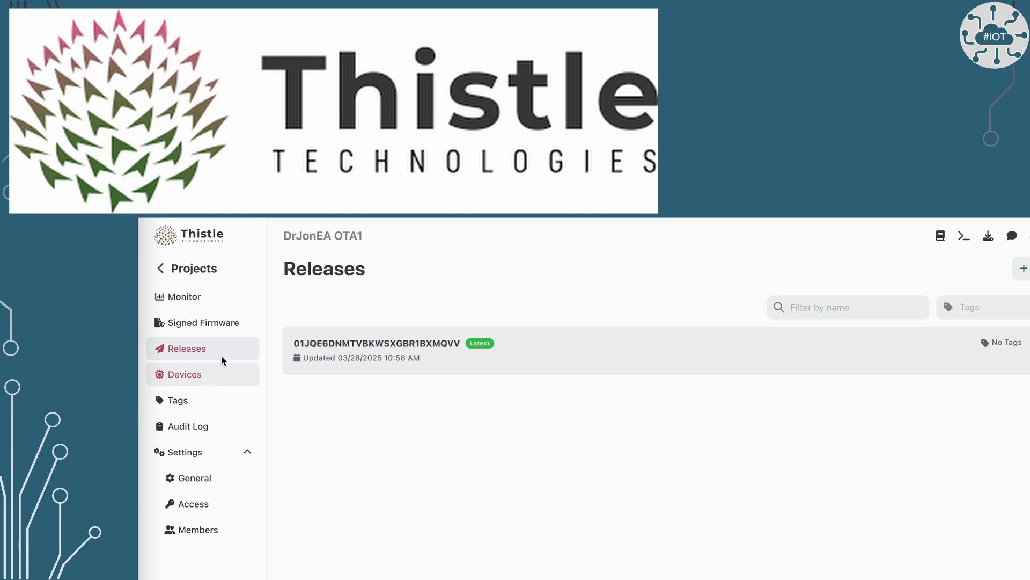
mouse_move(191, 385)
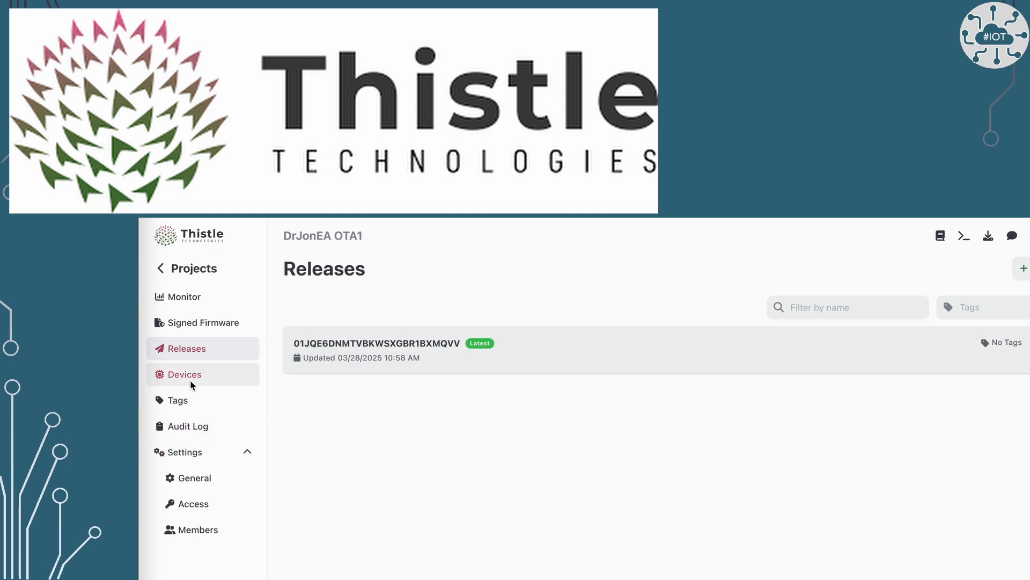
Show the Devices list where rpi5 reports release 01JQE6DNMTVBKWSXGBR1BXMQVV as current version
click(185, 374)
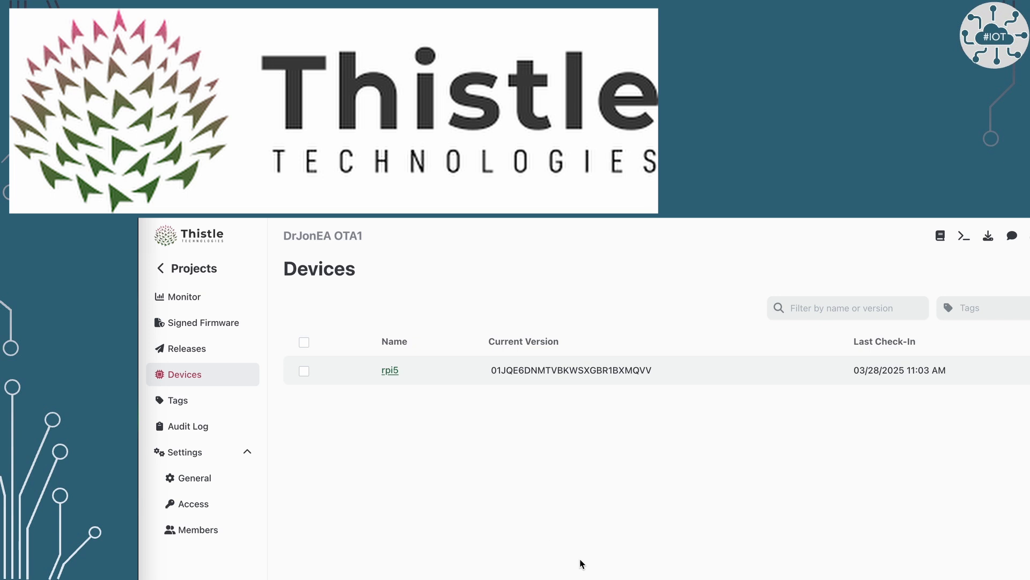
mouse_move(395, 376)
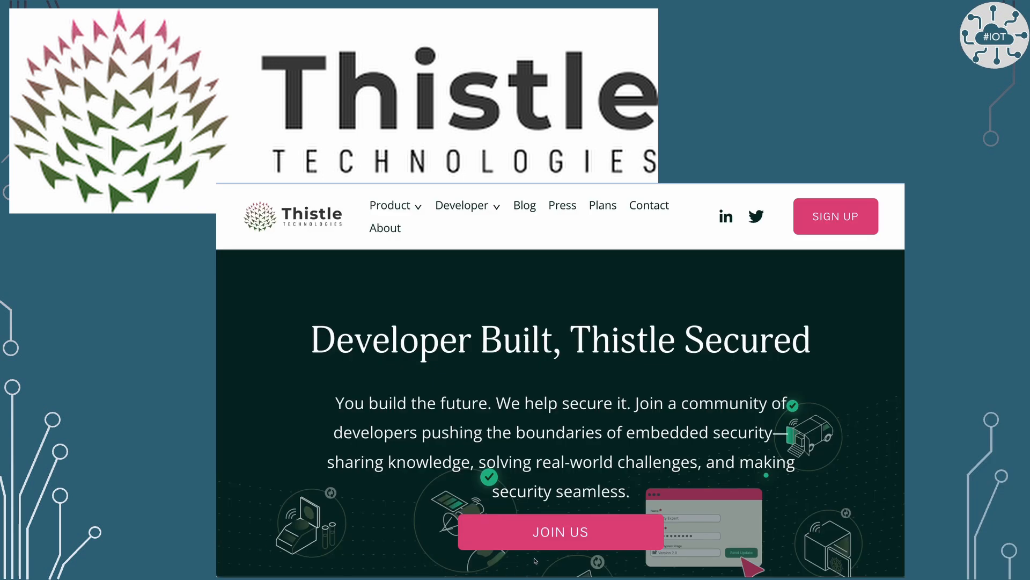
mouse_move(545, 545)
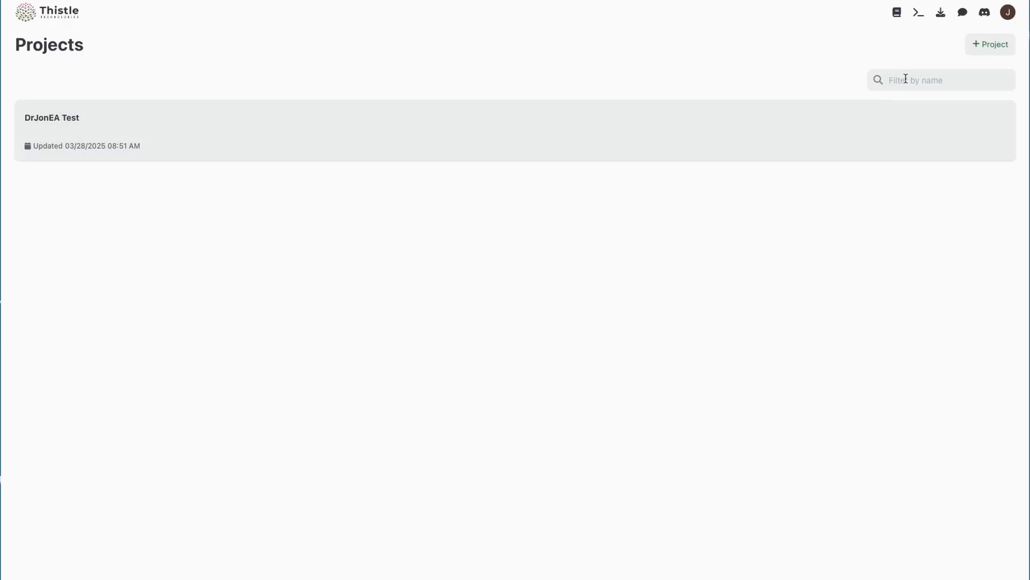
Create the project 'DrJonEA OTA1' with description 'OTA Test'
click(990, 44)
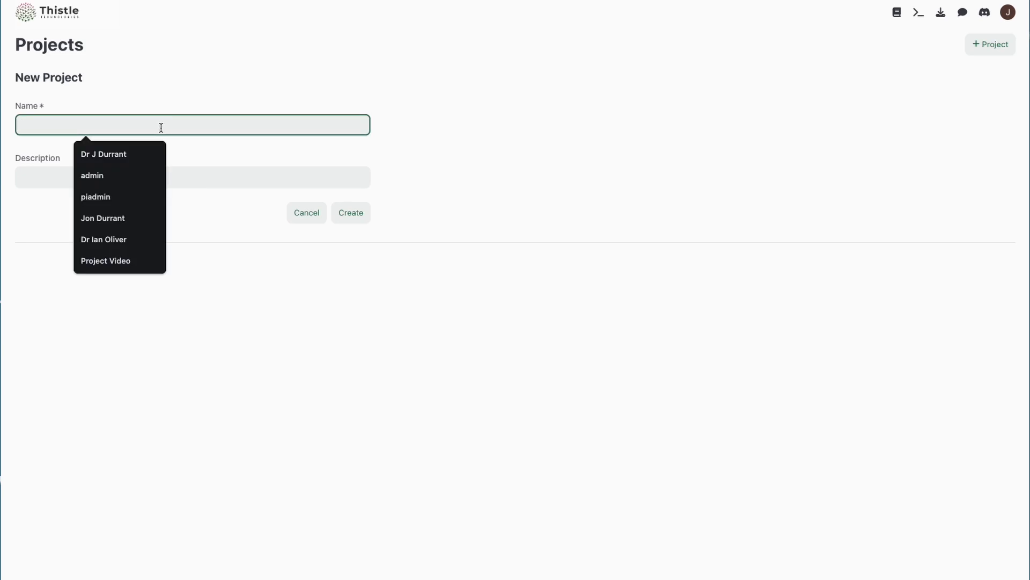
text(DrJonEA)
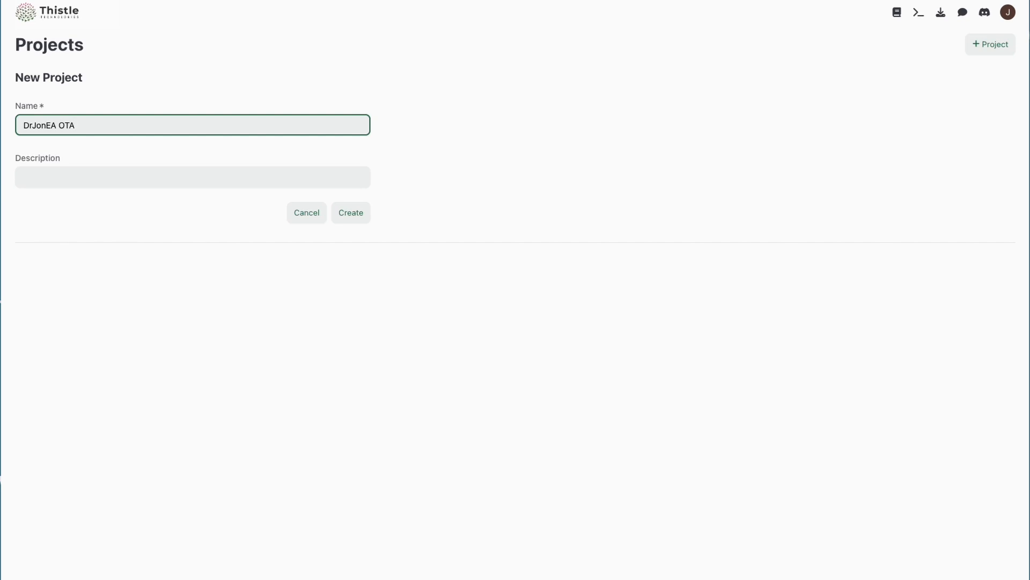
text(OTA Test)
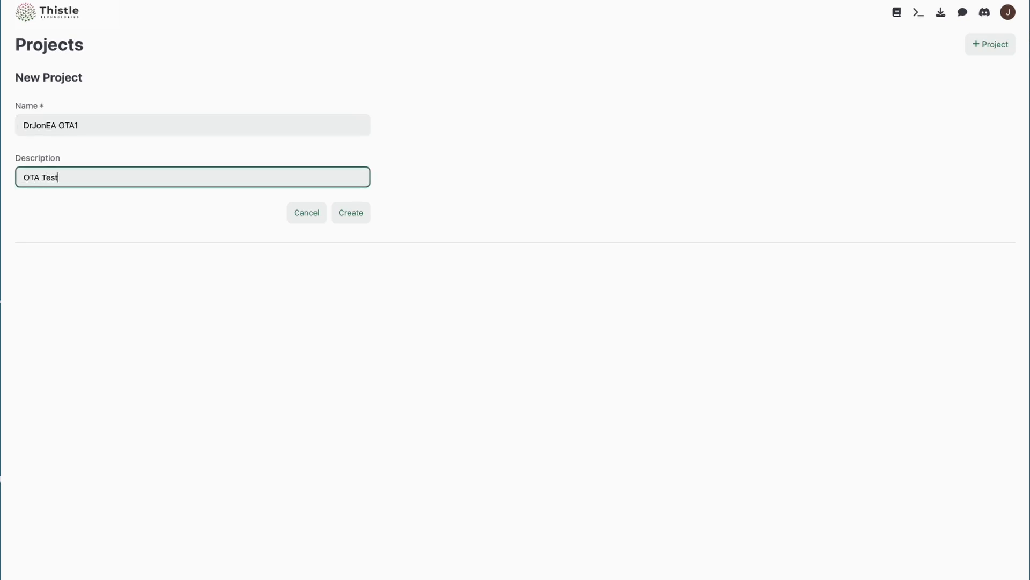
click(351, 212)
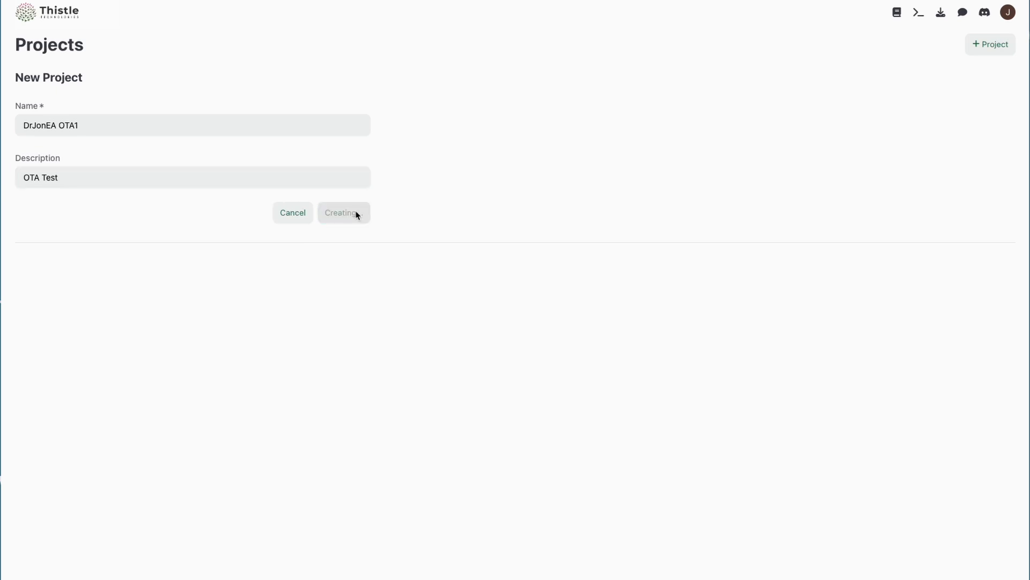
click(344, 212)
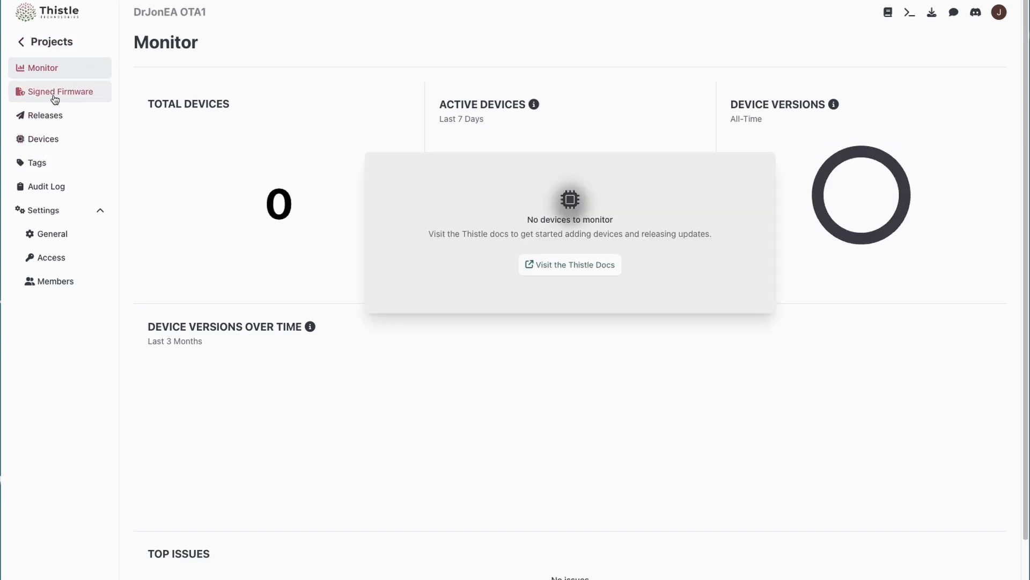
Visit the new project's empty Signed Firmware, Releases and Devices sections
click(61, 91)
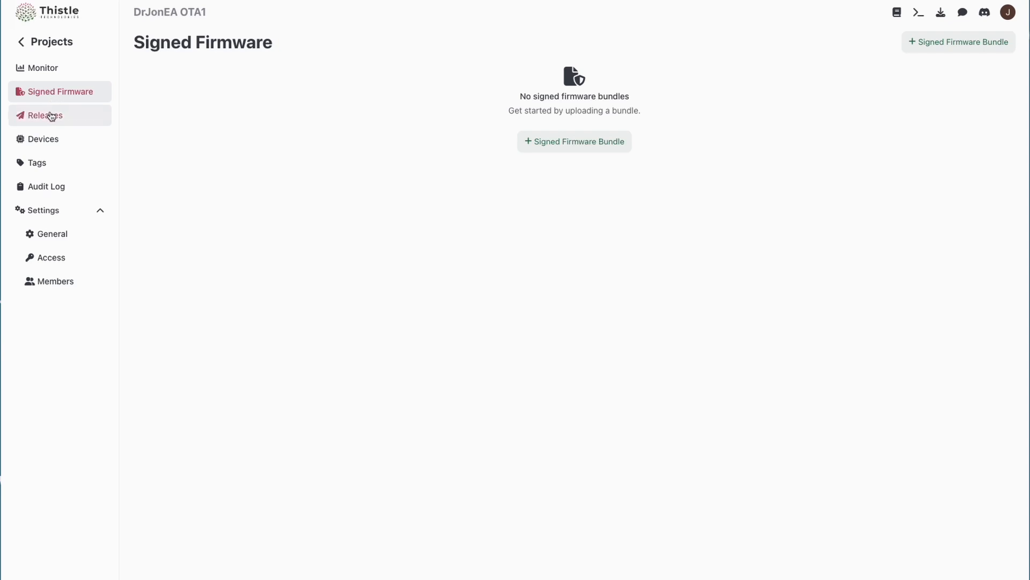
click(45, 116)
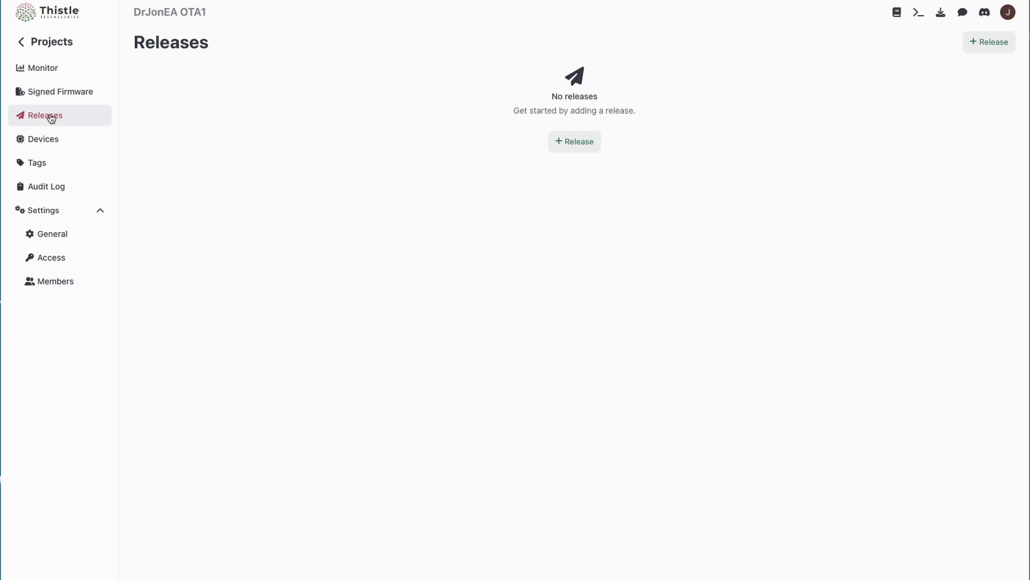
click(39, 138)
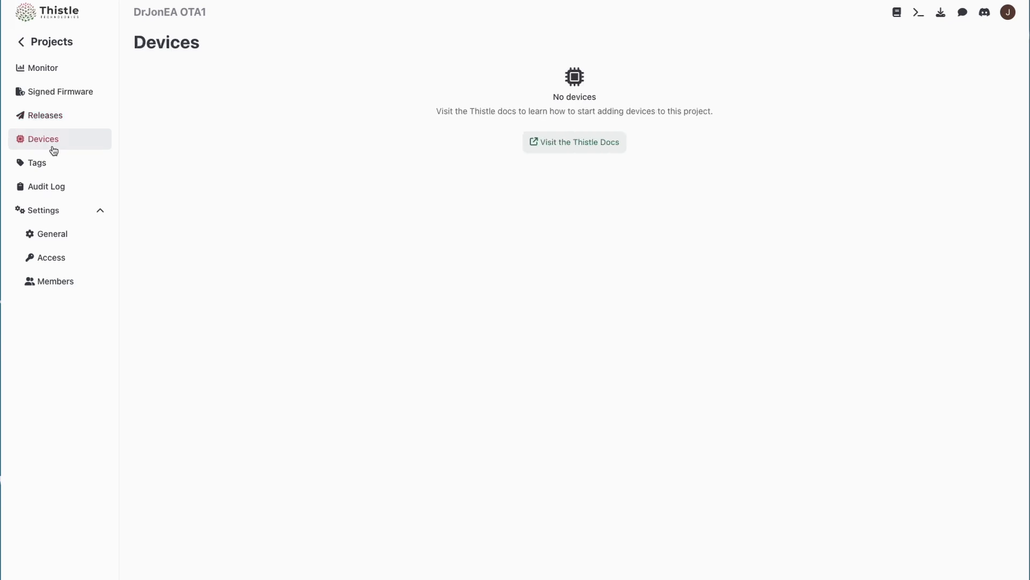
mouse_move(43, 176)
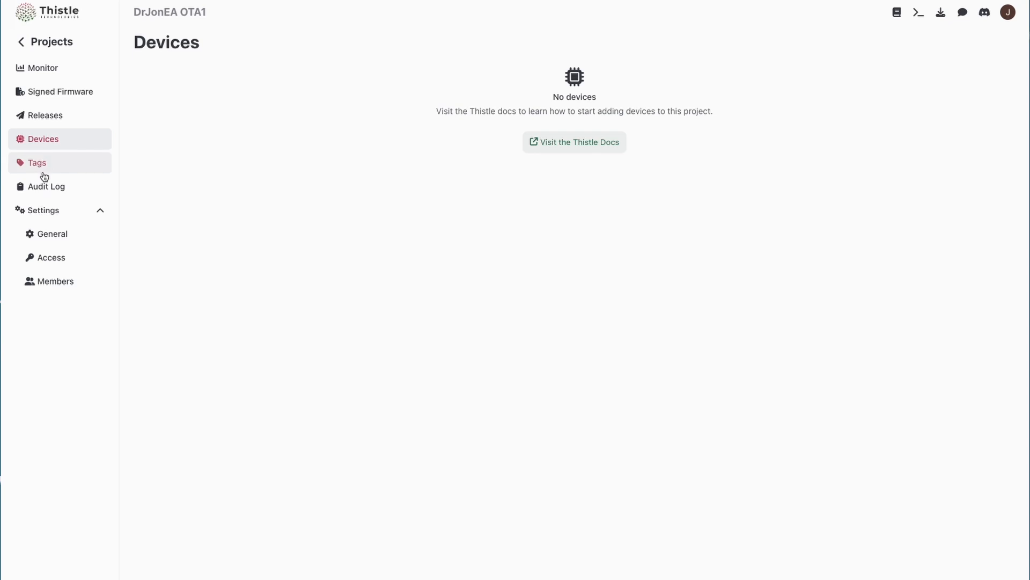
Visit Tags and Audit Log, ending on the Access settings with tokens and no signing key
click(36, 163)
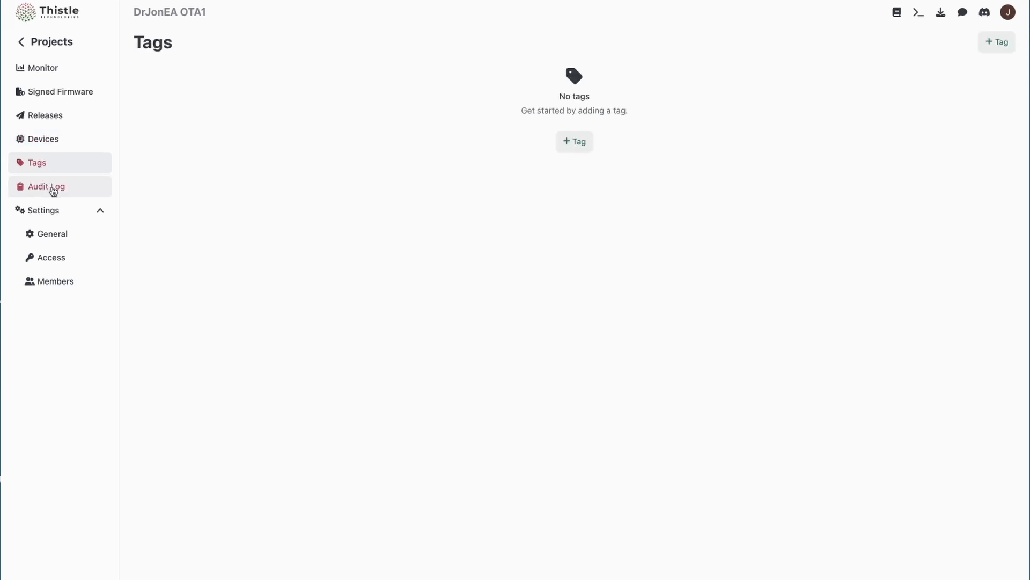
click(45, 186)
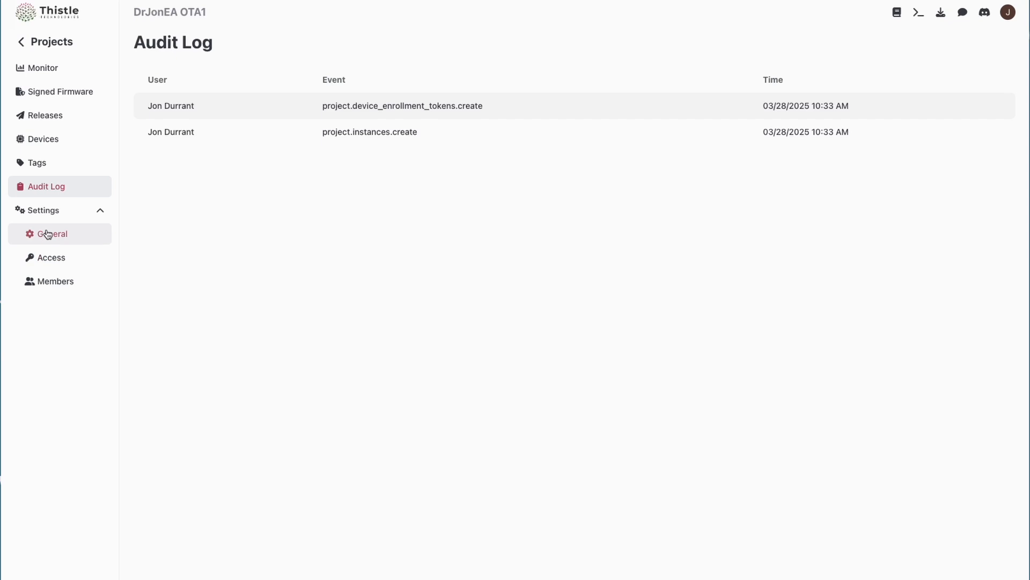
mouse_move(53, 245)
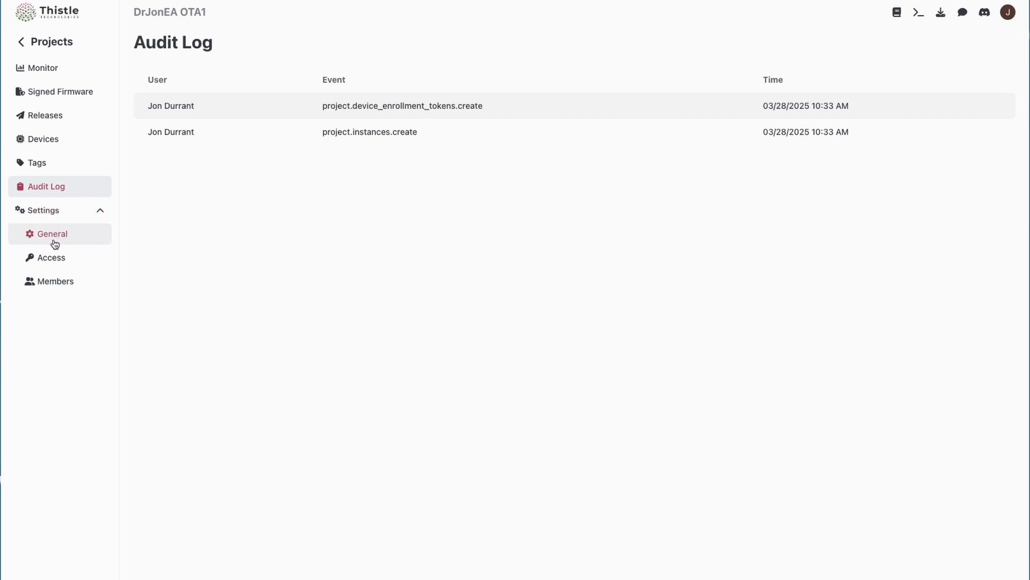
click(52, 257)
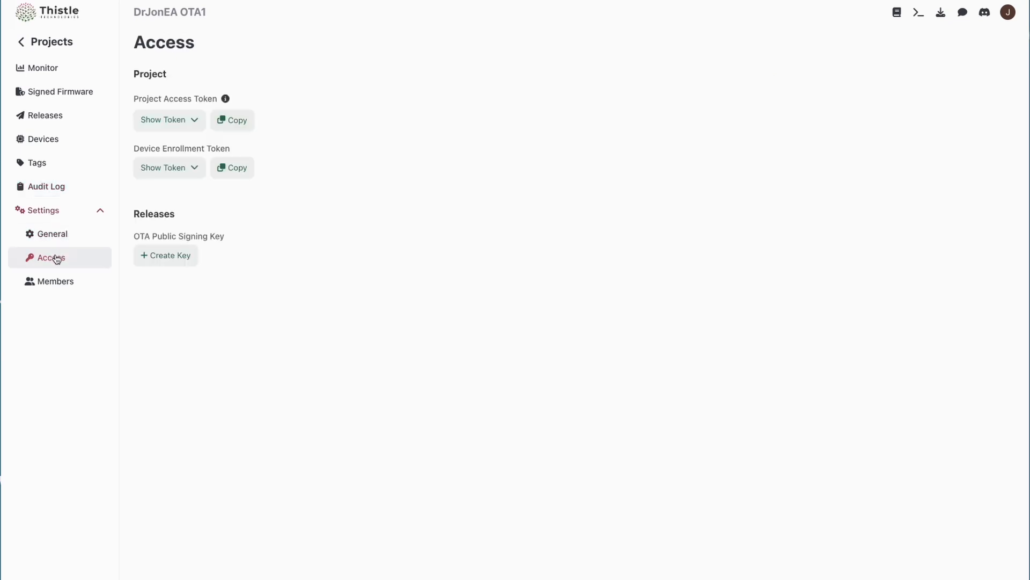
mouse_move(371, 105)
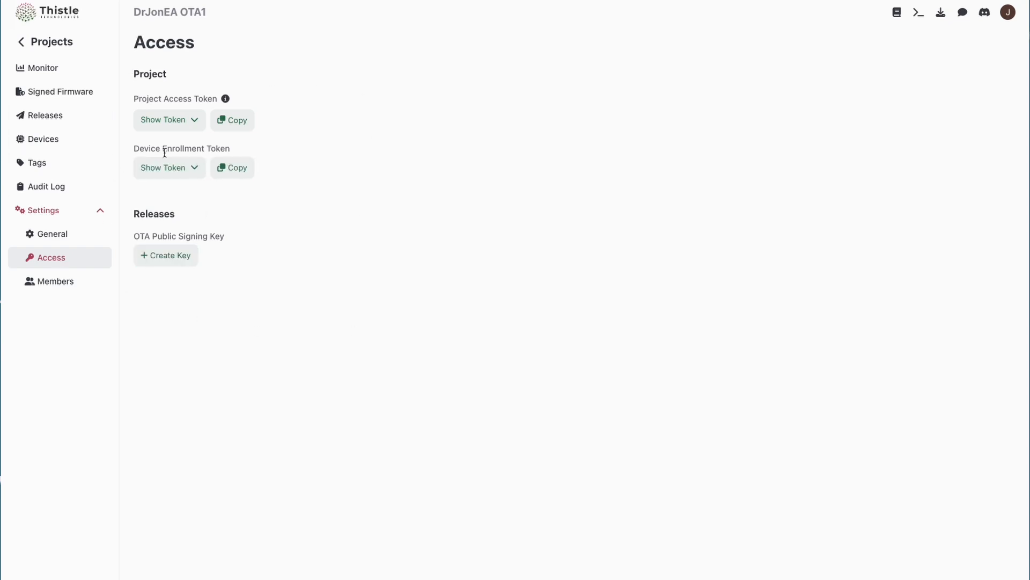
mouse_move(260, 159)
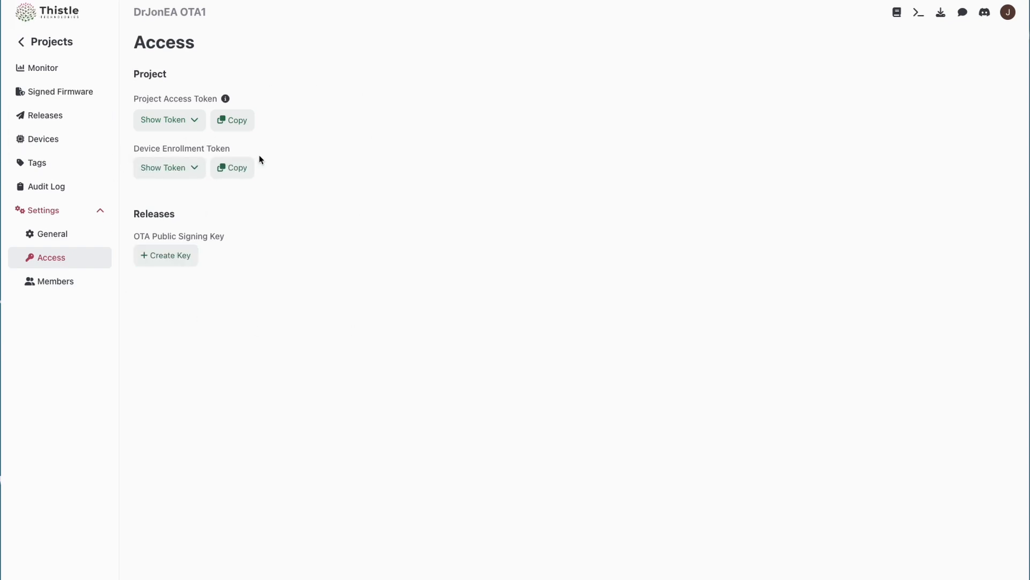
mouse_move(172, 98)
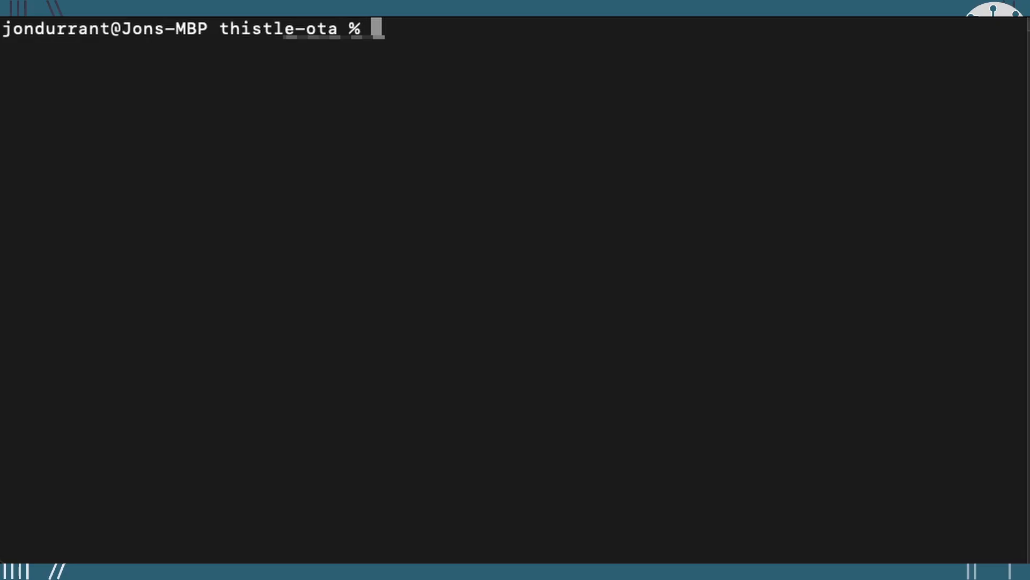
mouse_move(460, 171)
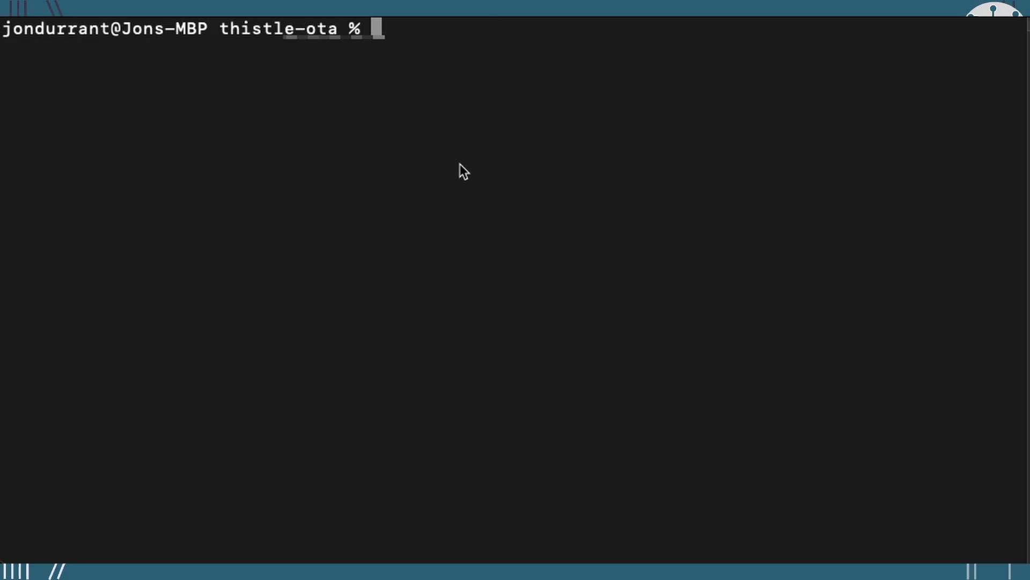
Run trh init with /tmp/persist as persistent directory, unlocking the signing key to generate manifest.json and config.json
text(trh init -p="/tmp/persist")
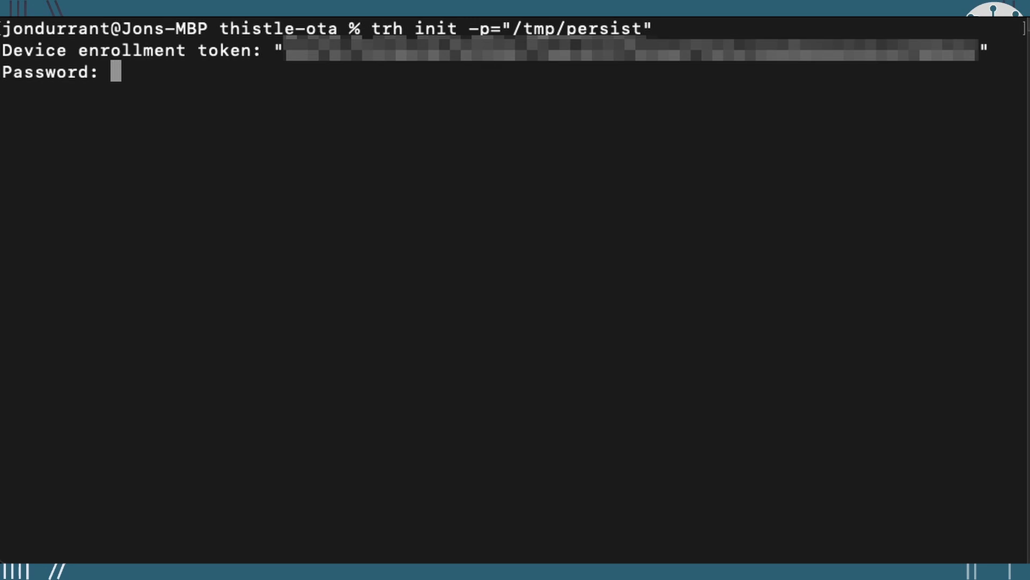
key(Enter)
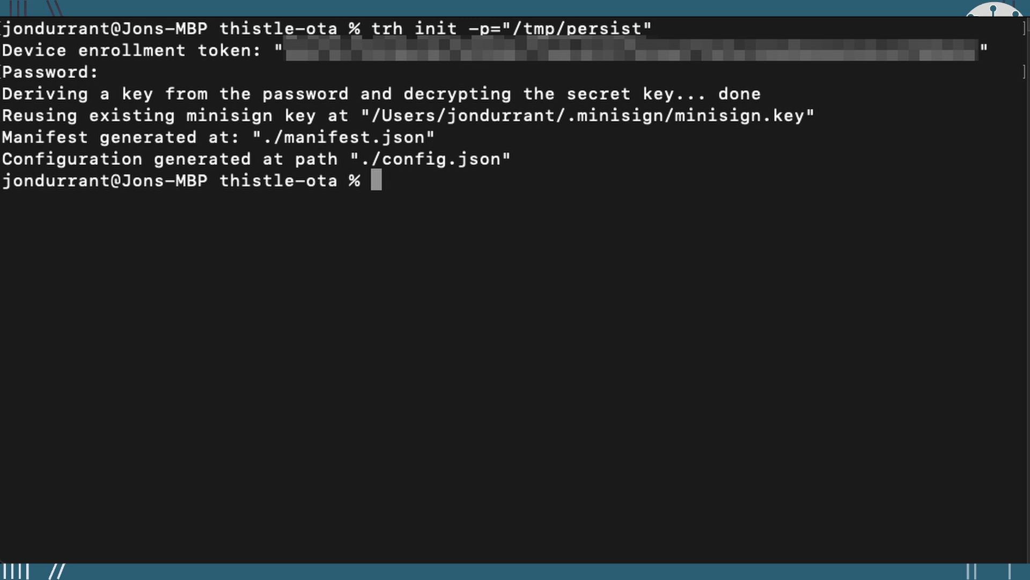
text(vi)
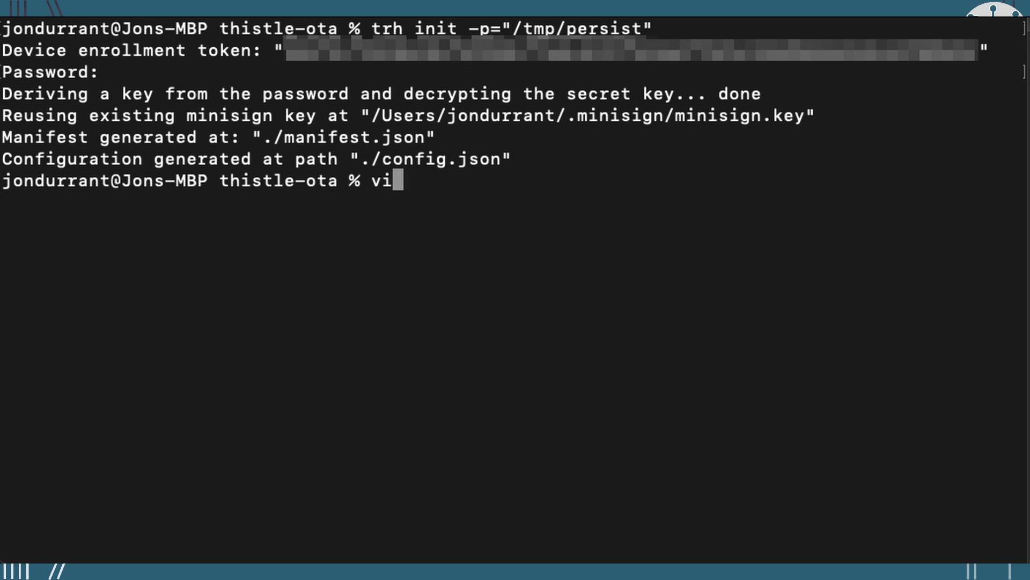
text(config.json)
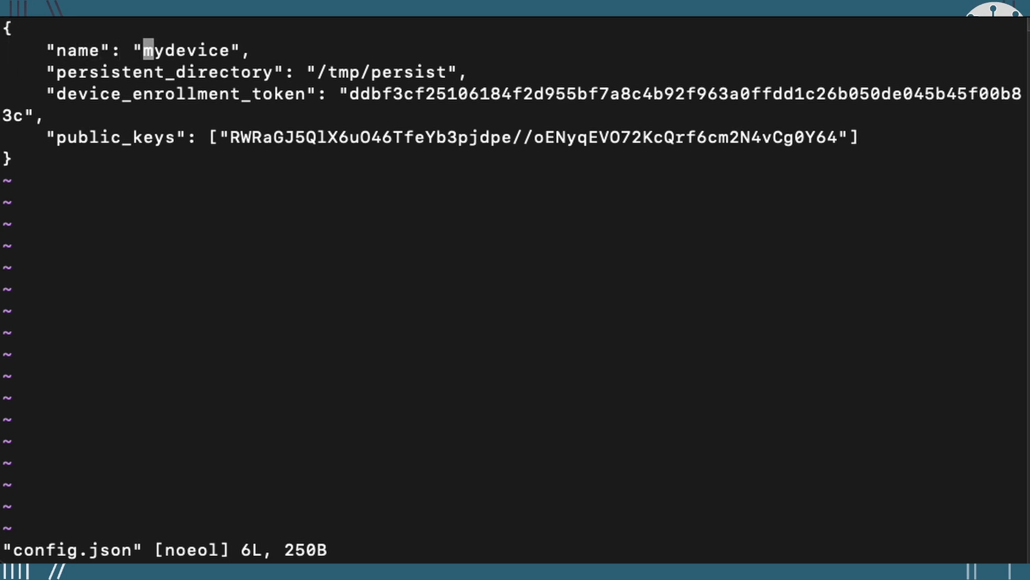
text(rpi)
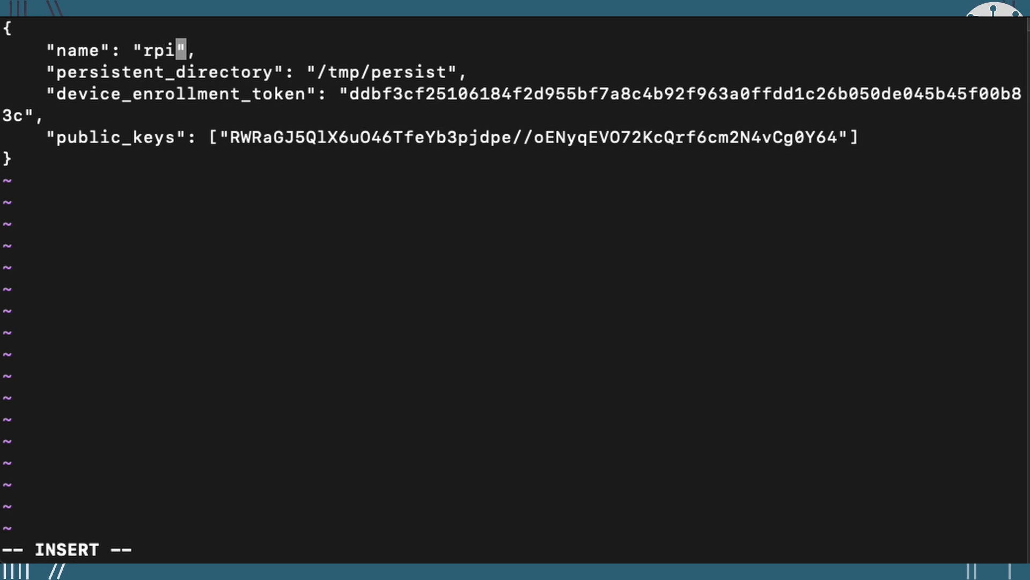
text(5)
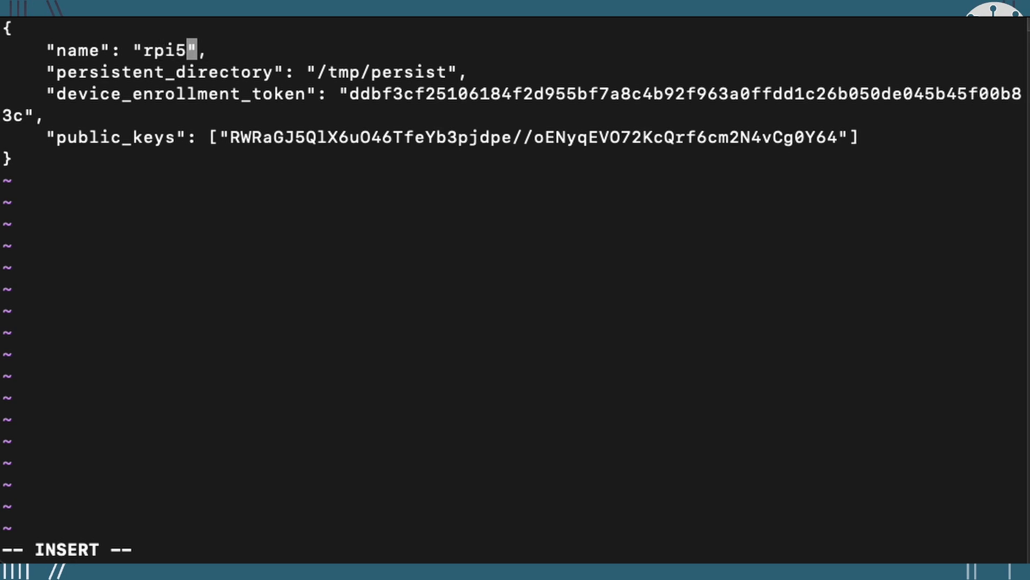
key(Escape)
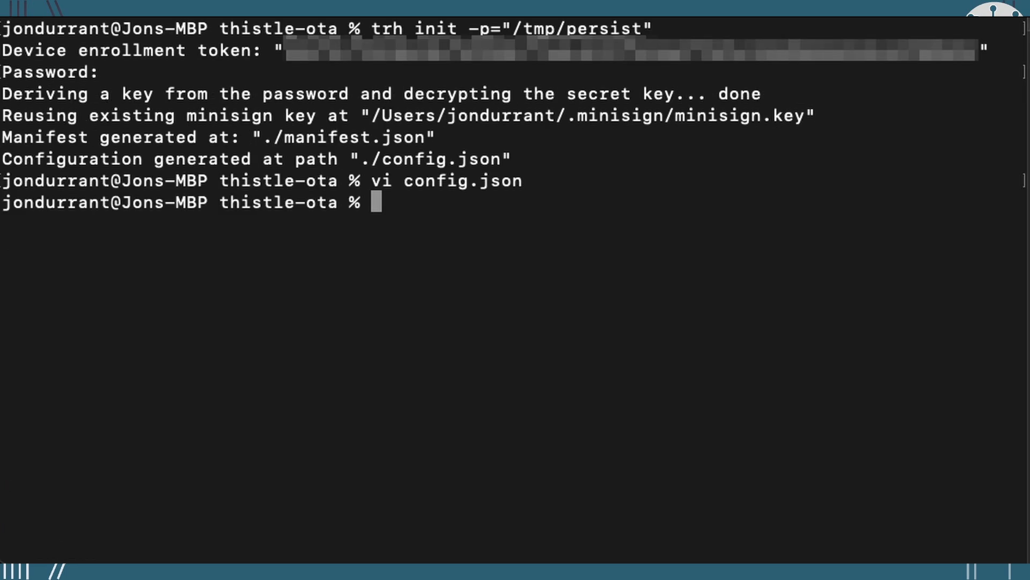
text(vi m)
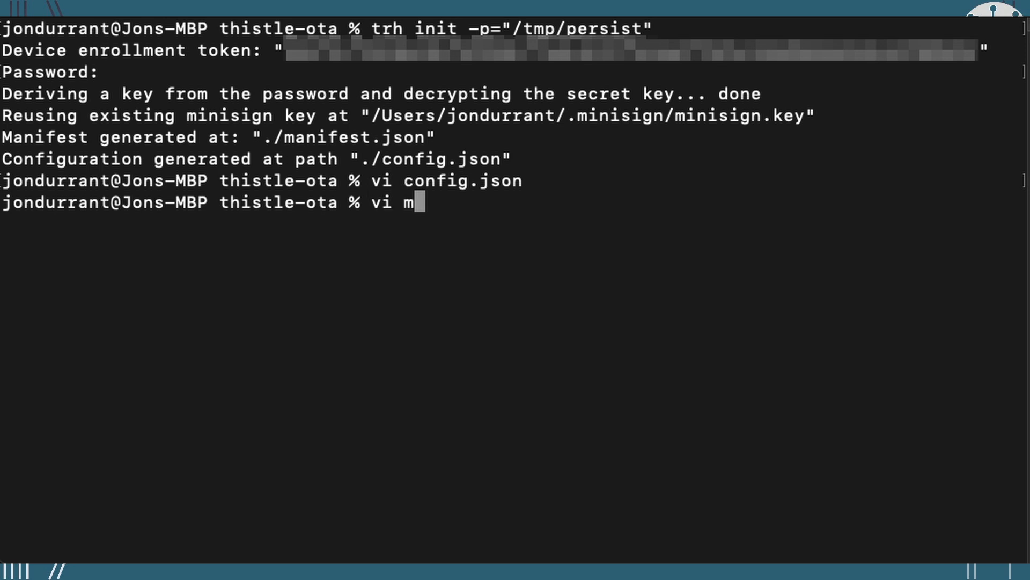
key(Return)
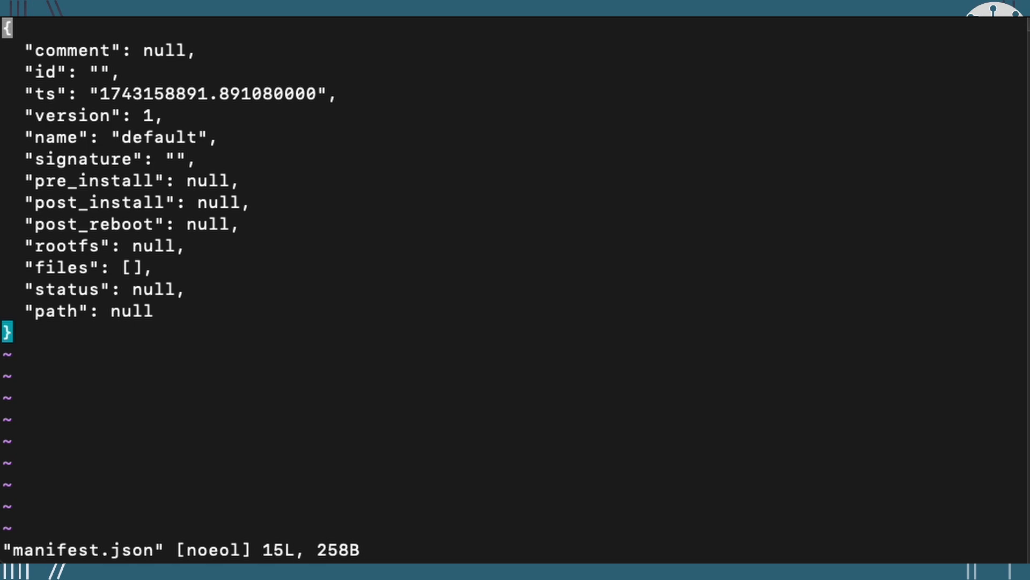
text(:q)
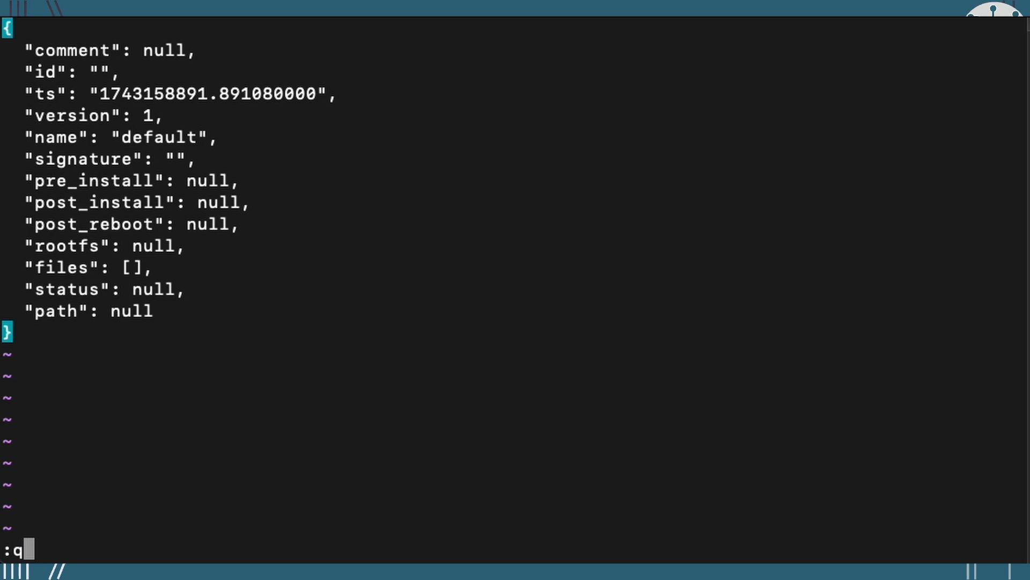
key(Return)
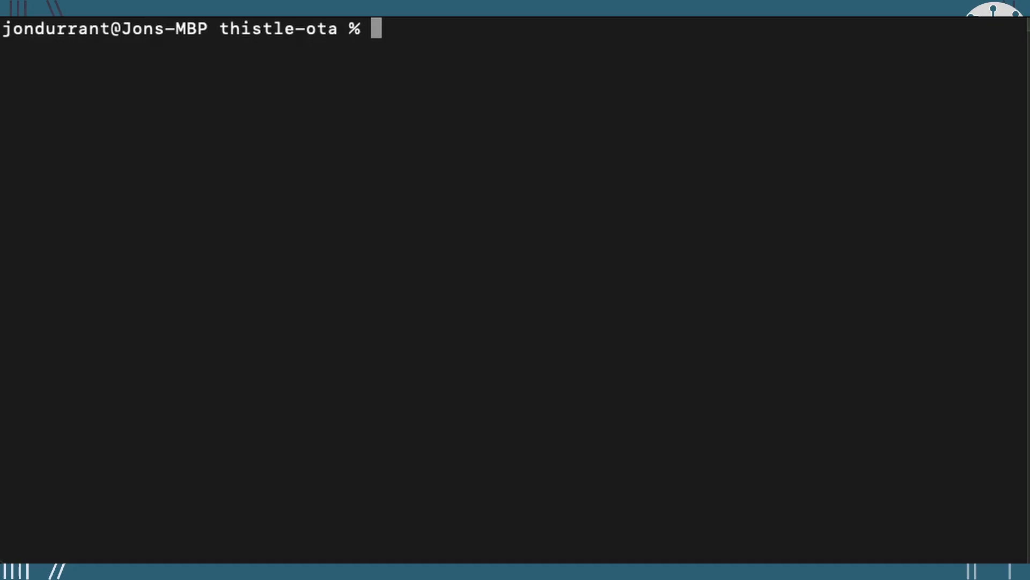
mouse_move(344, 149)
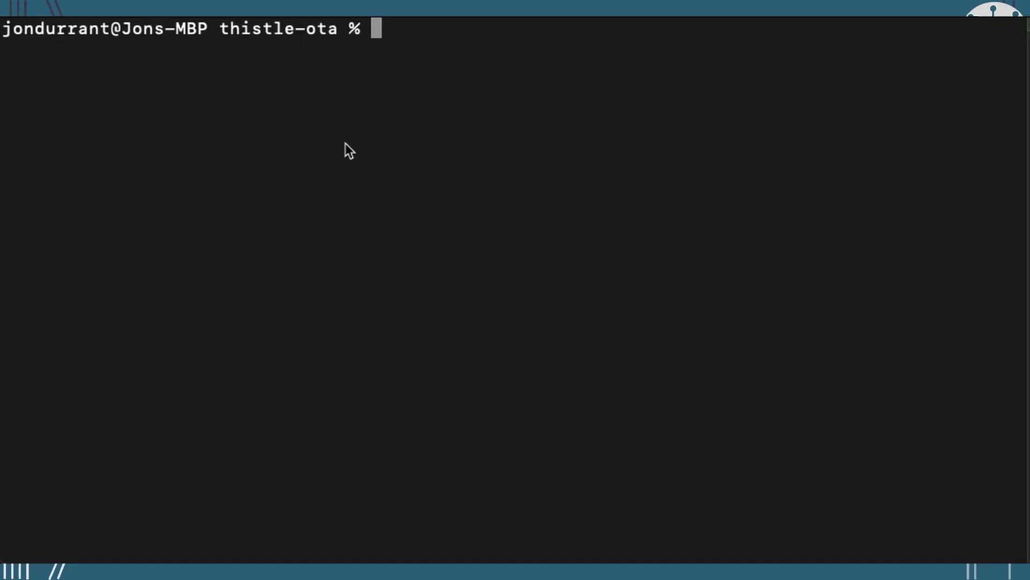
Create an example folder containing a drjonea_app file with 'hello world'
text(mkdir e)
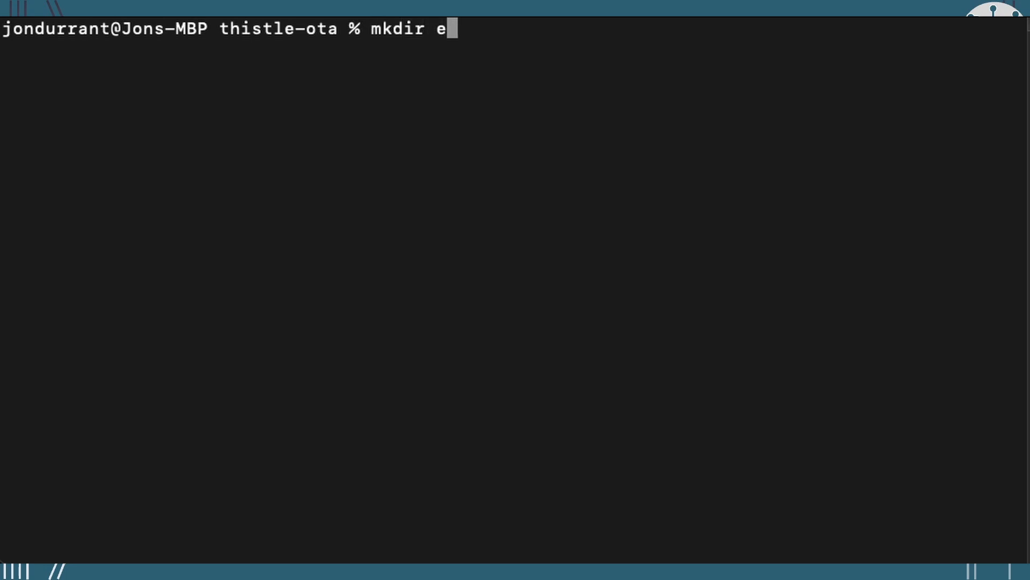
key(Enter)
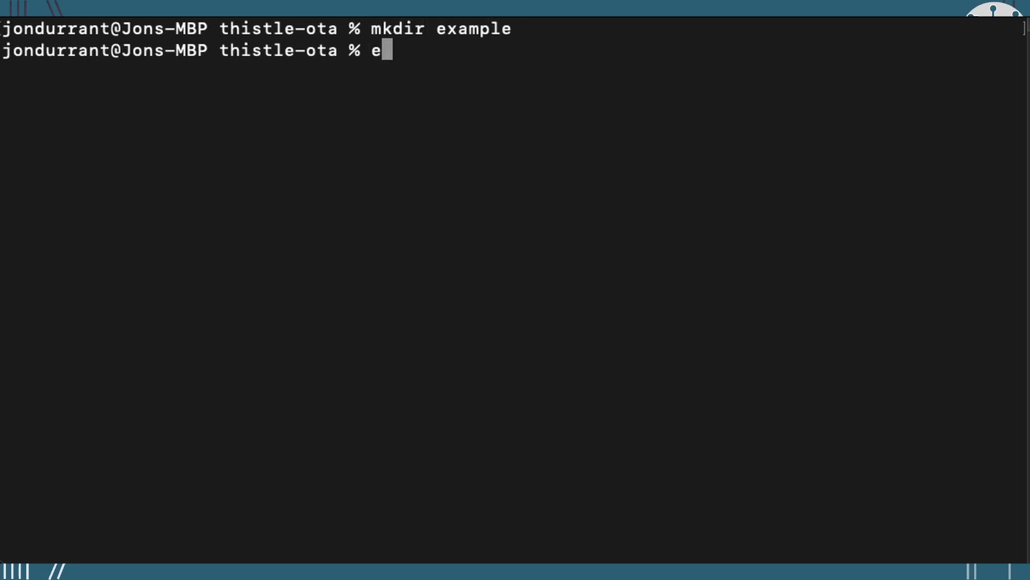
text(cho)
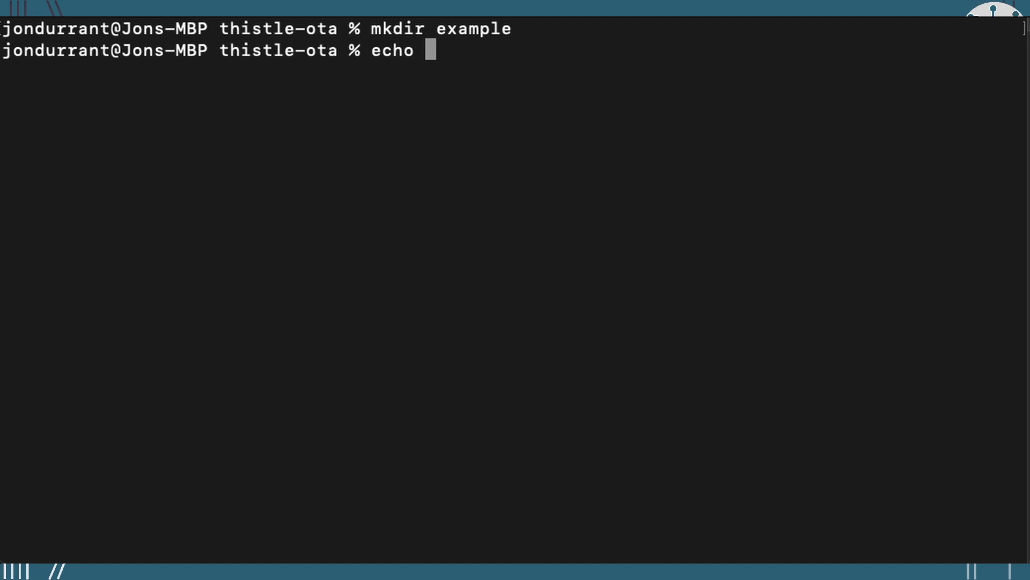
text("hello)
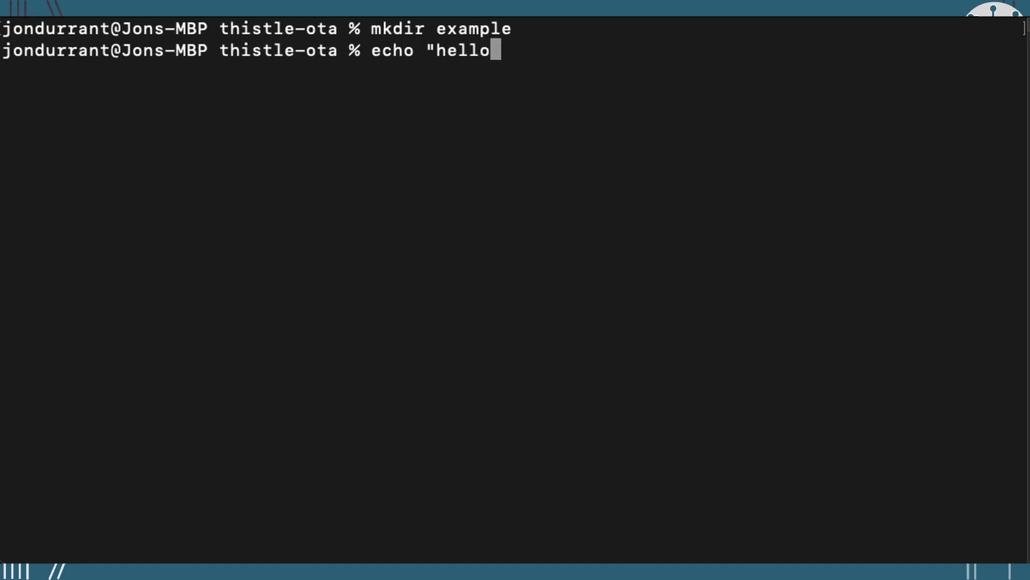
text(world)
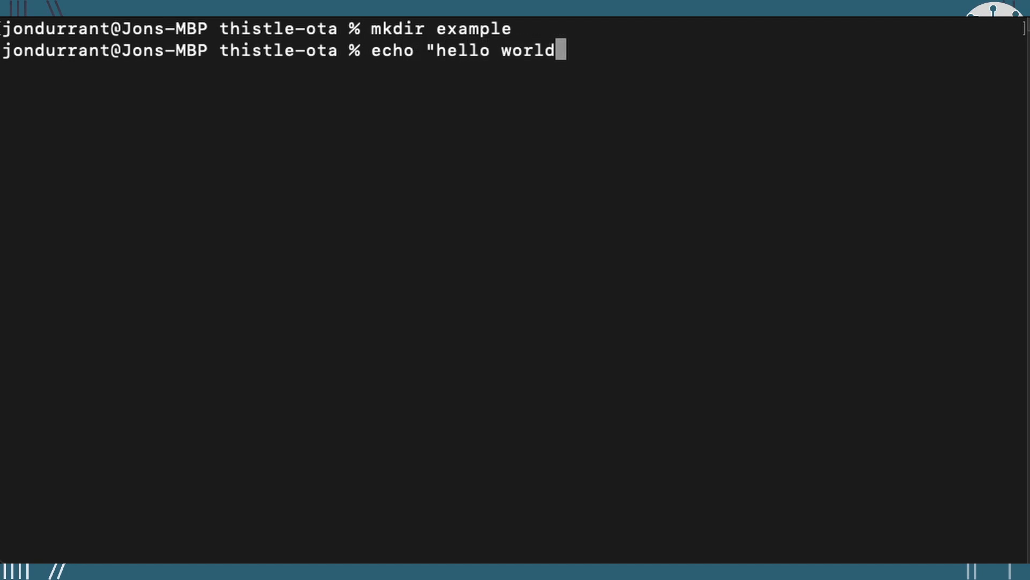
text(" > example/drjonea_app)
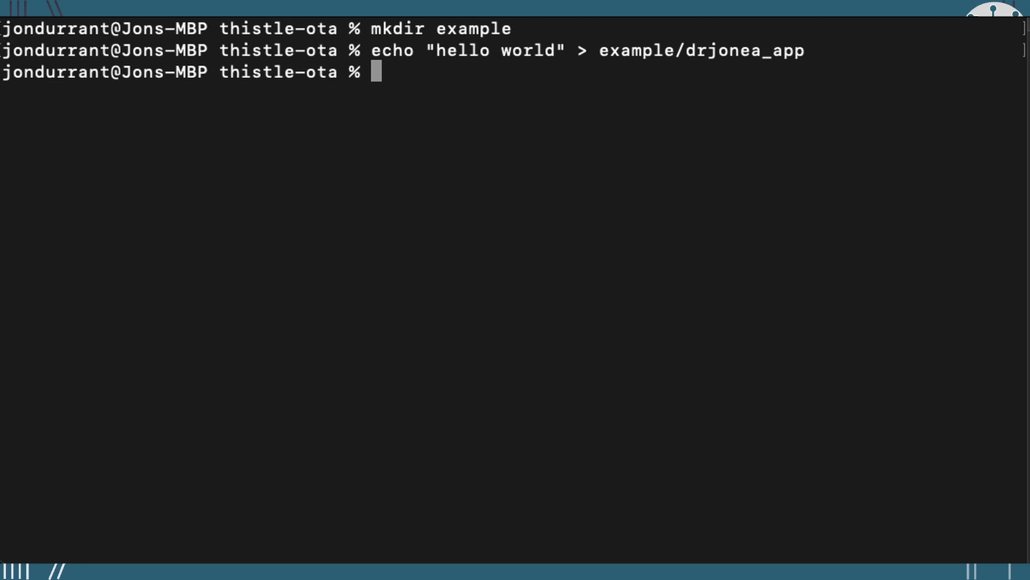
Run trh prepare with target ./example and file-base-path /tmp, signing the amended manifest
text(trh)
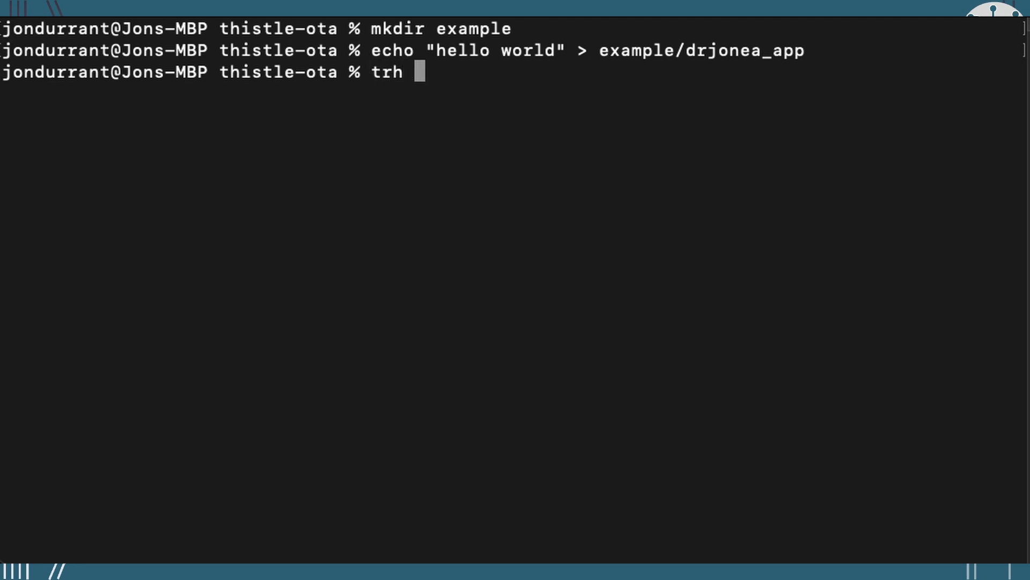
text(prepare)
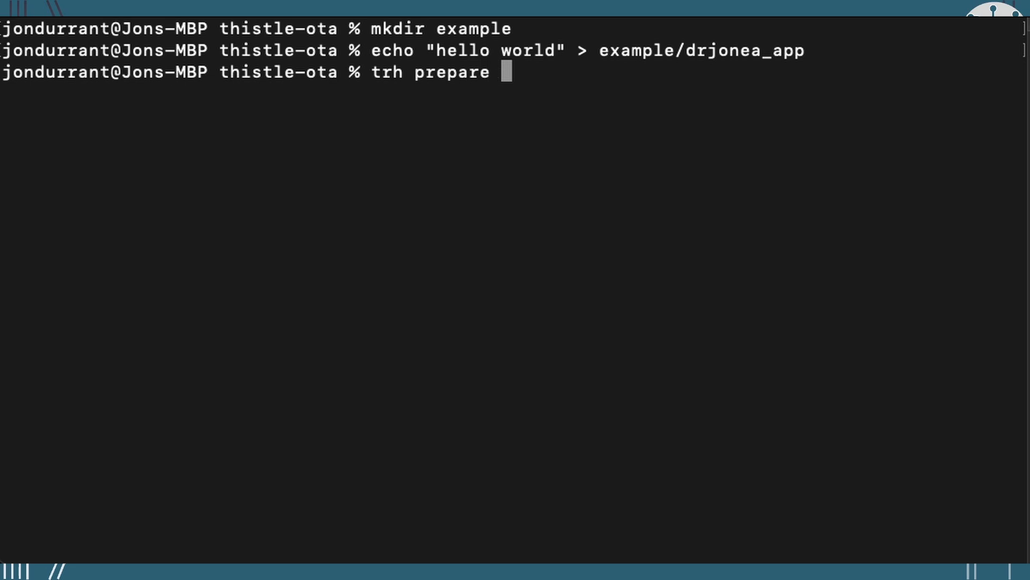
text(--target)
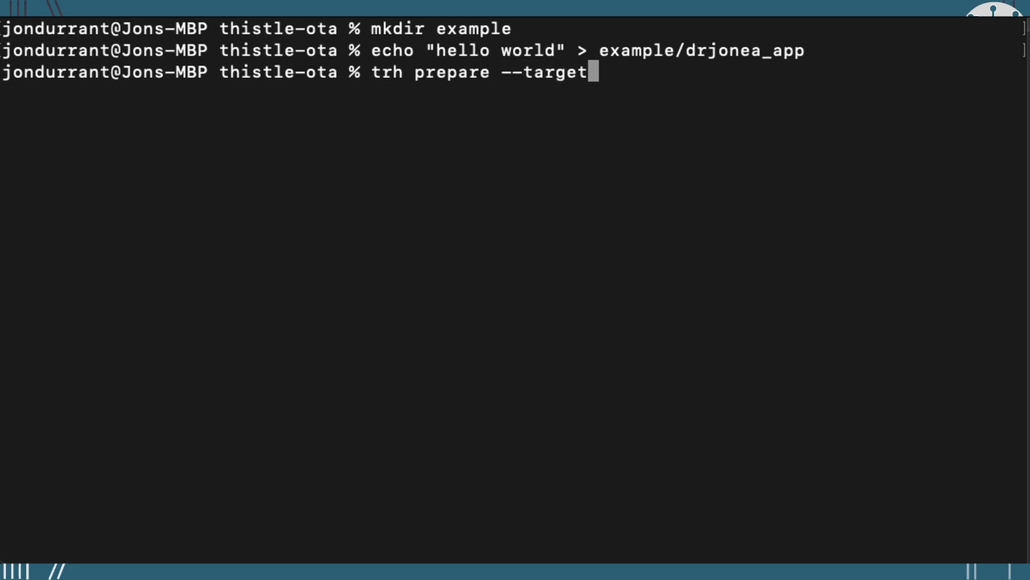
text(="./)
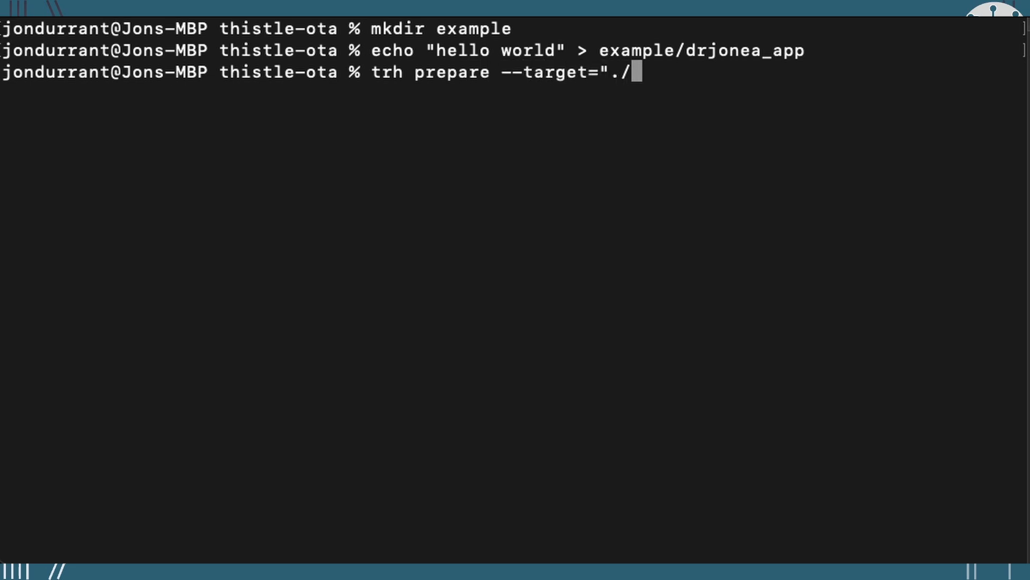
text(example)
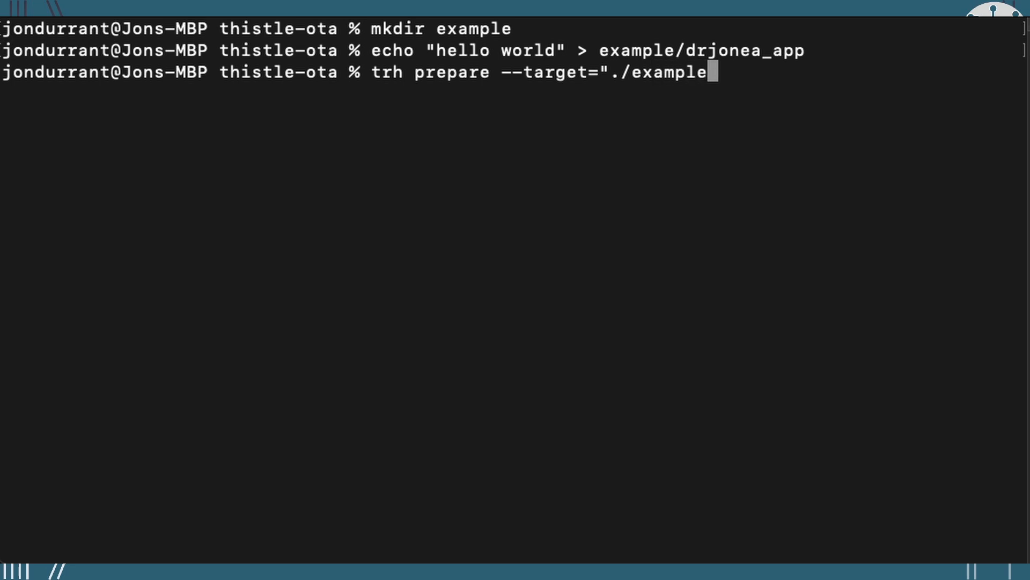
text(")
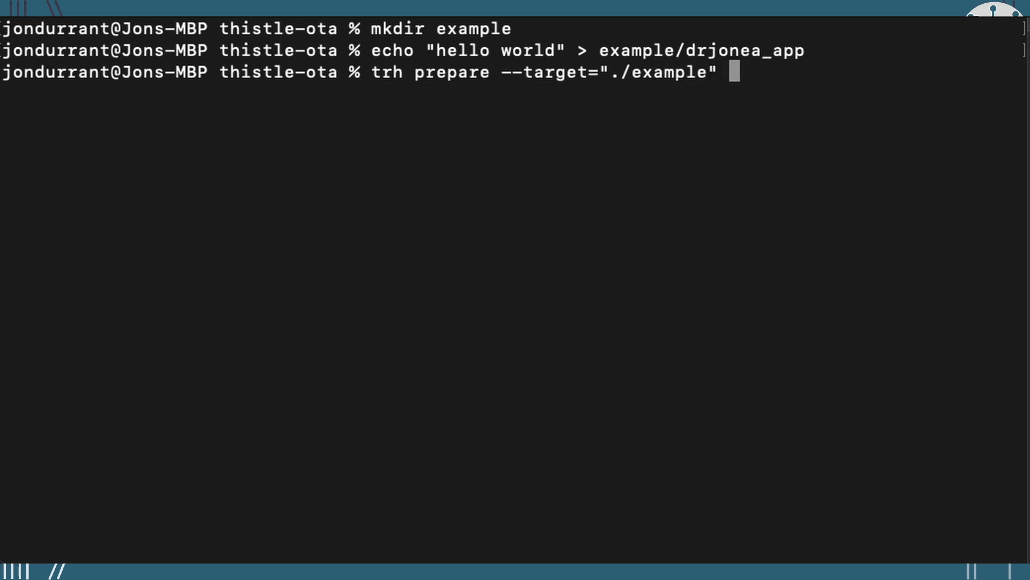
text(--file)
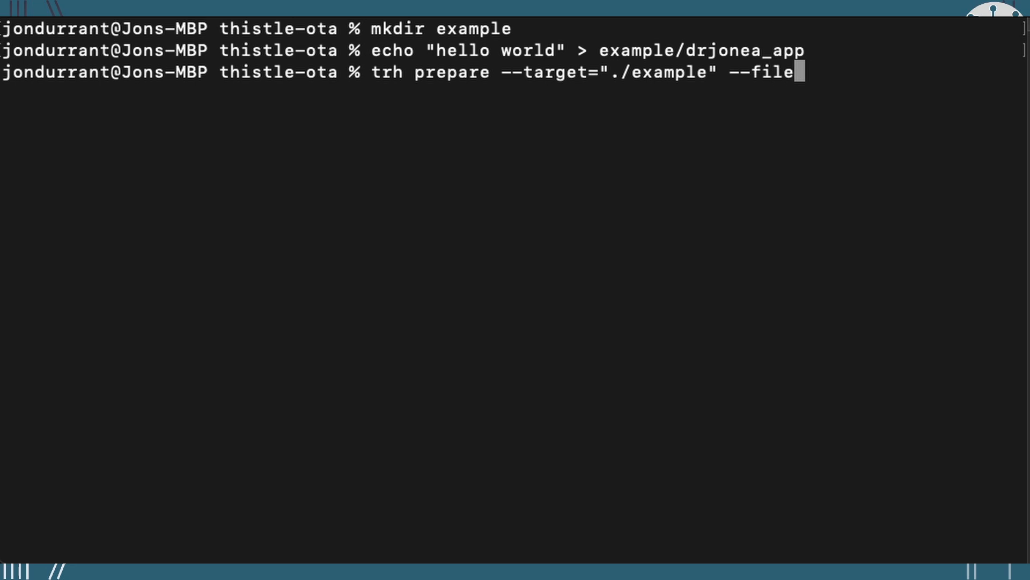
text(-bsase)
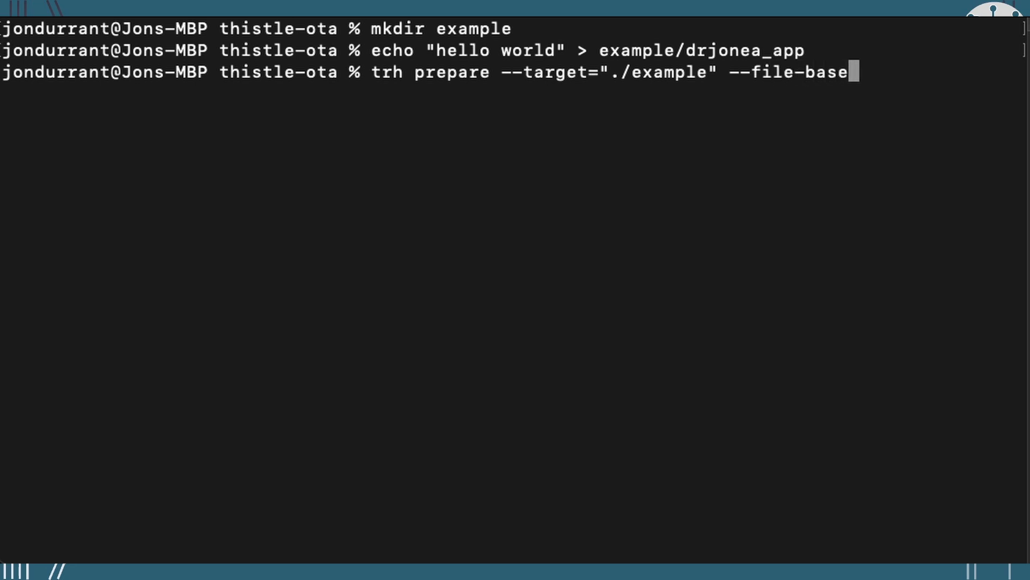
text(-pat)
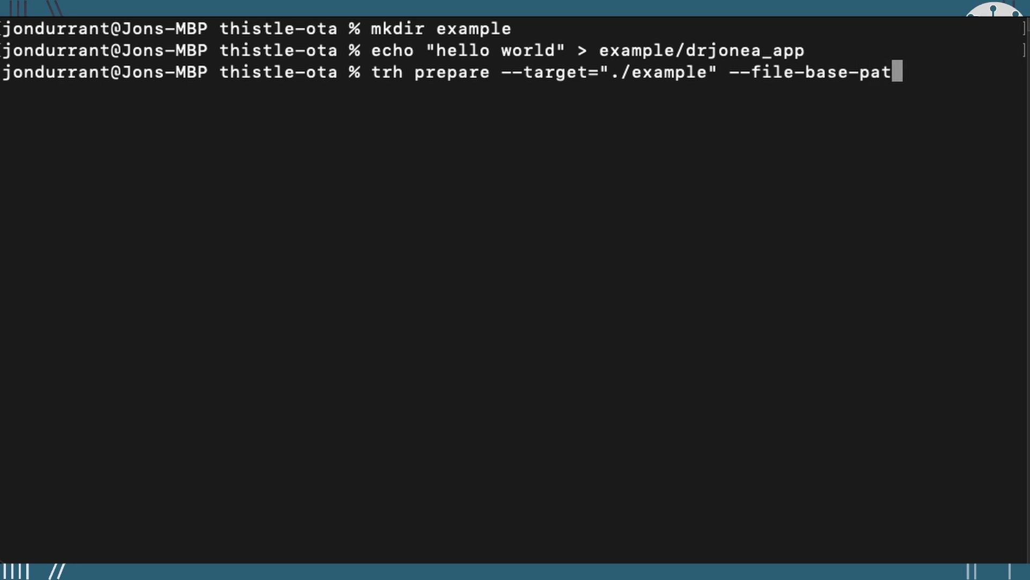
text(h=")
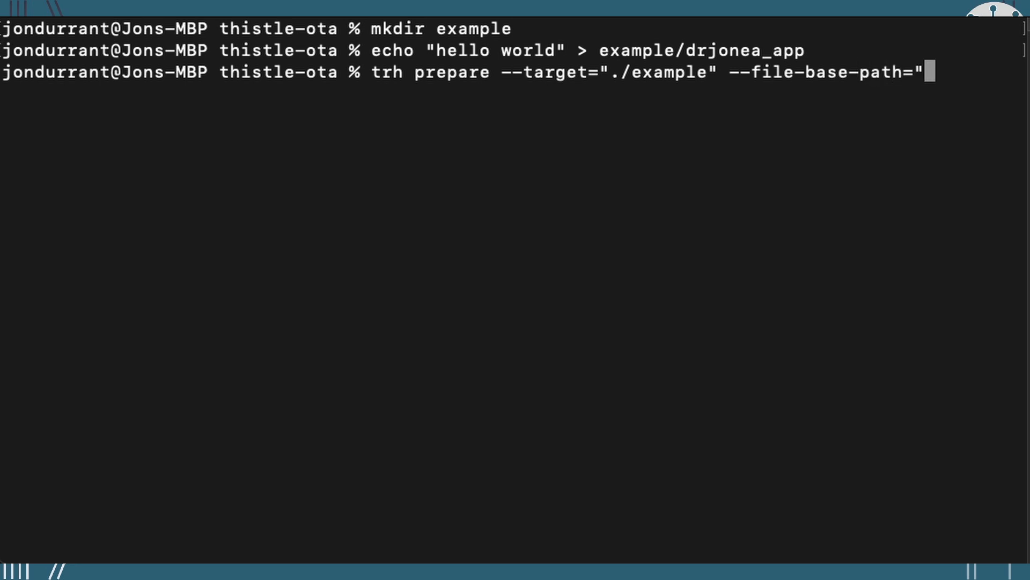
text(/tmp")
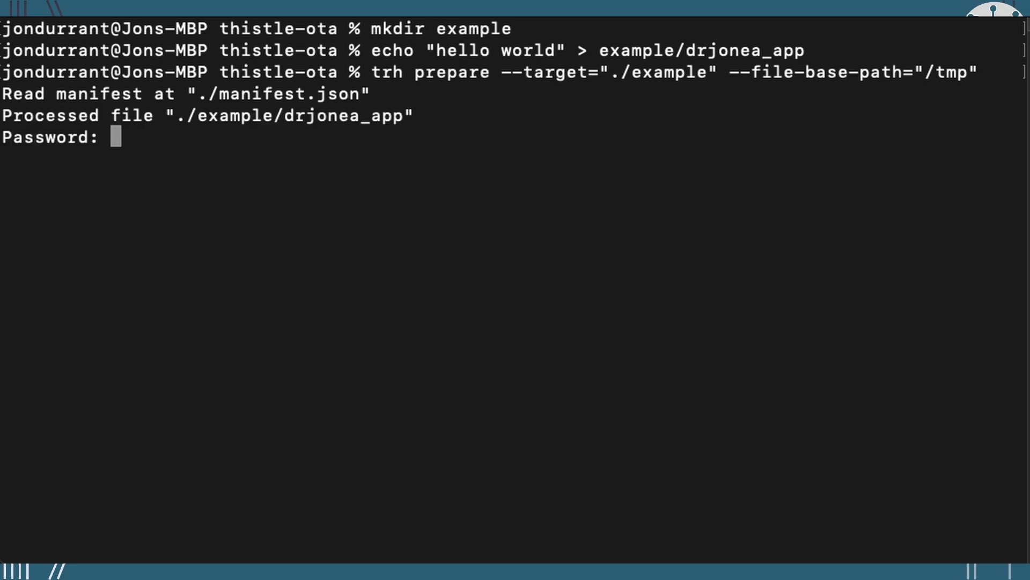
key(Enter)
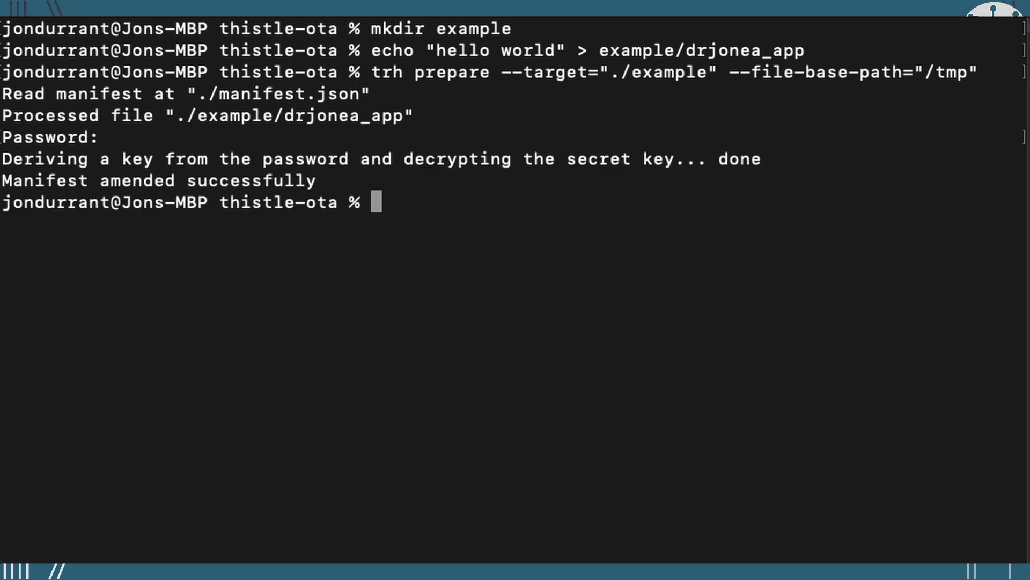
text(vi)
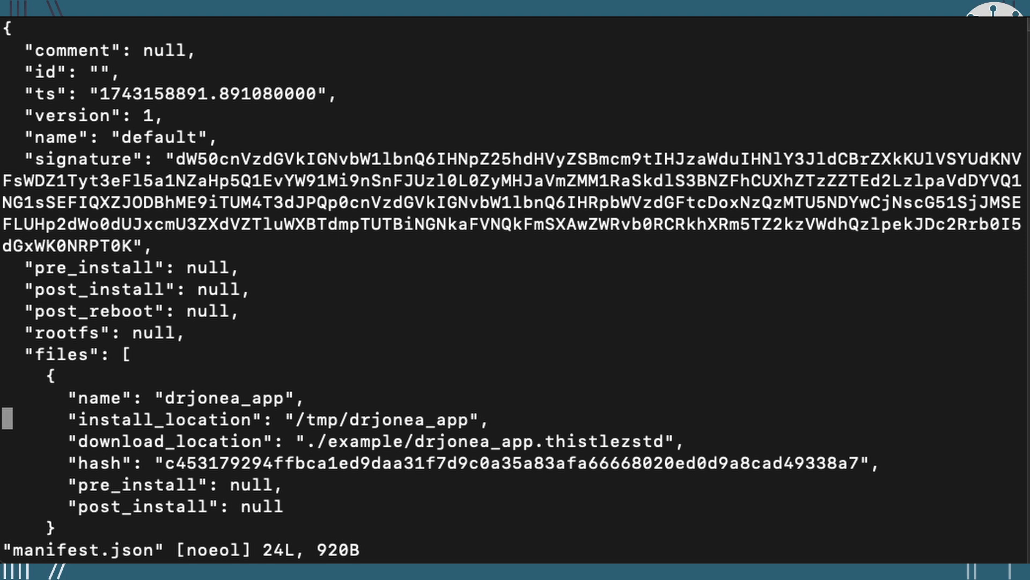
scroll(down, 3)
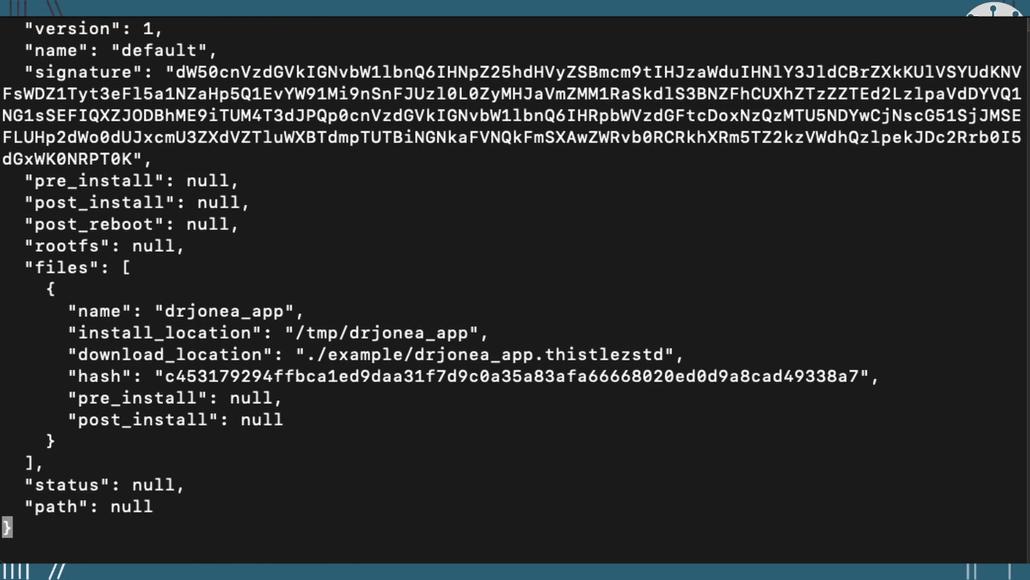
text(:q)
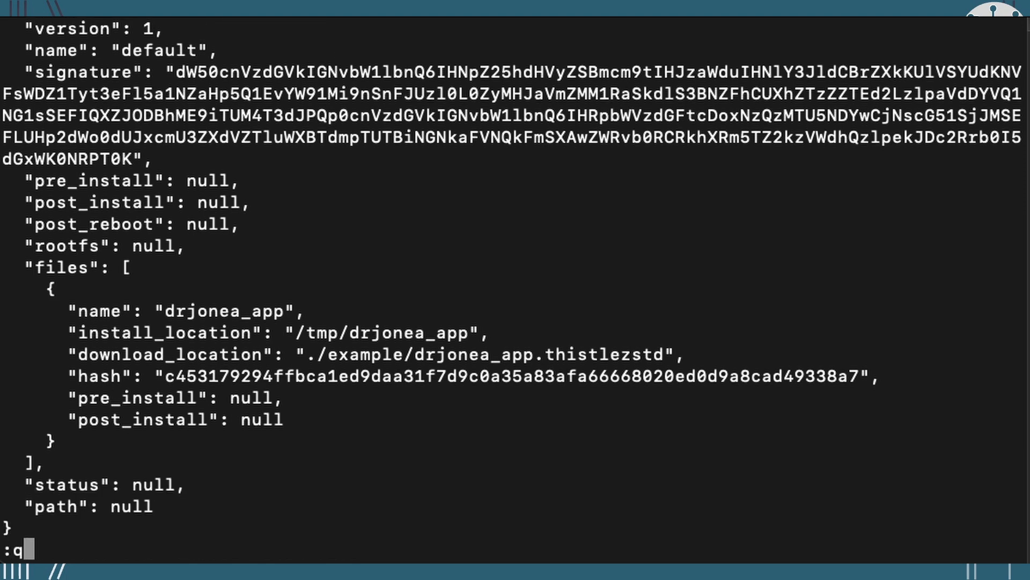
key(Return)
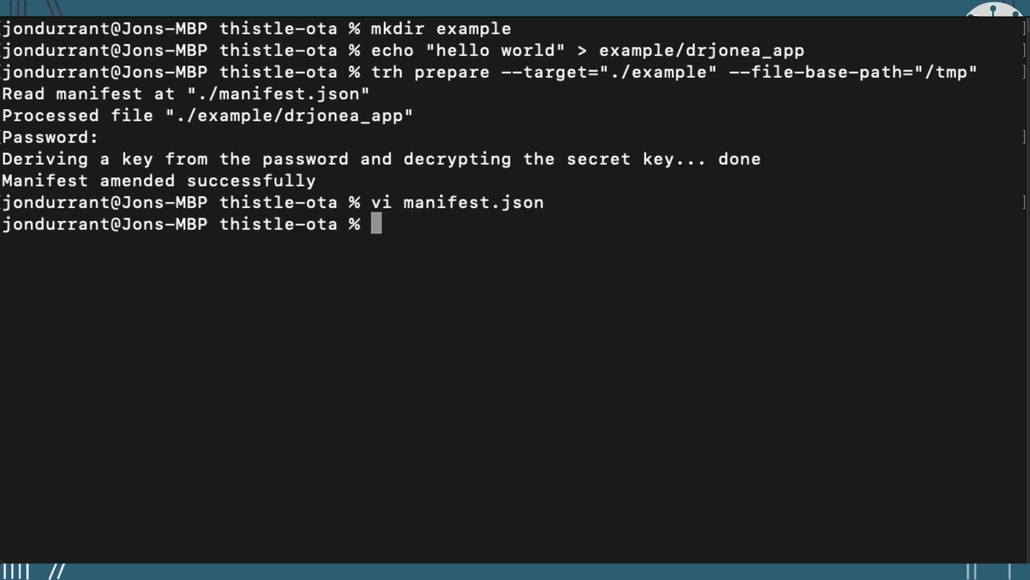
Publish the signed update with trh release
text(trh)
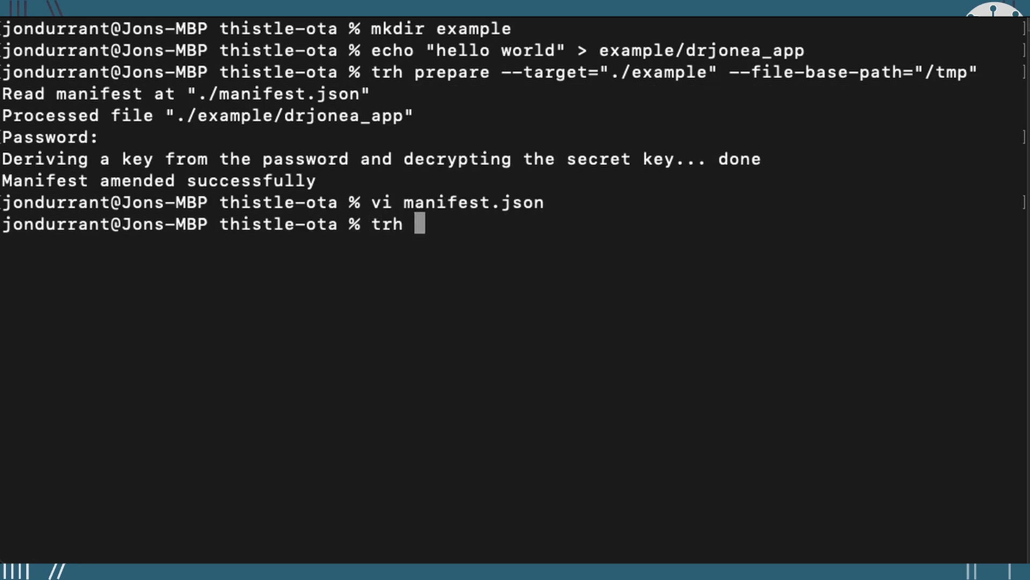
text(releas)
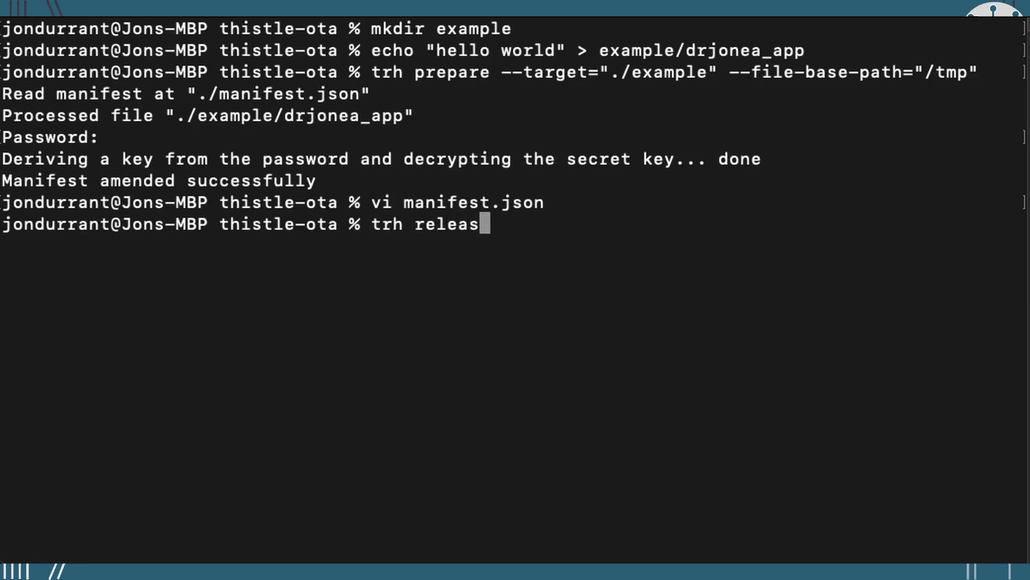
text(e)
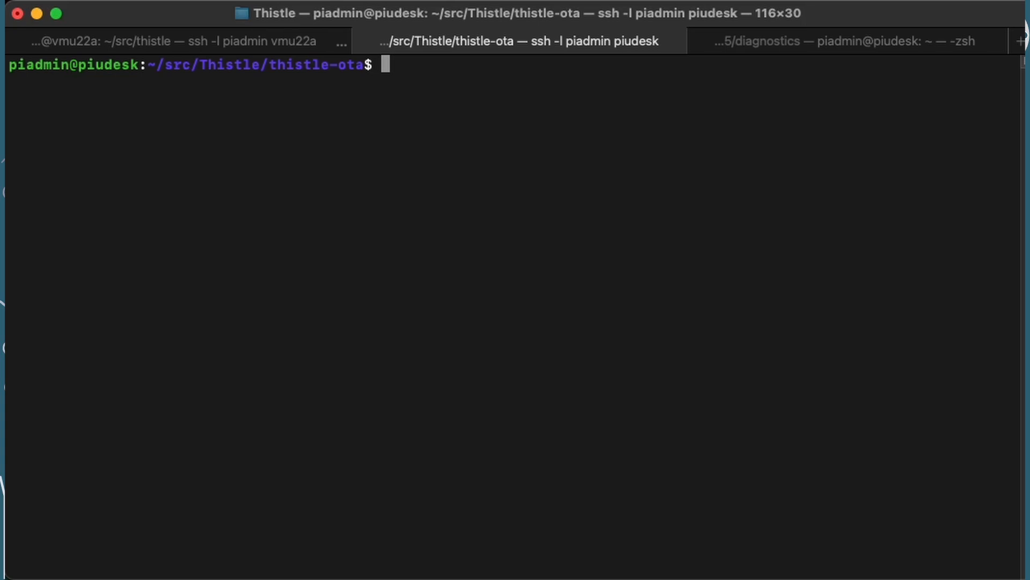
List the directory and review config.json in vi on the remote device
text(ls)
text(v)
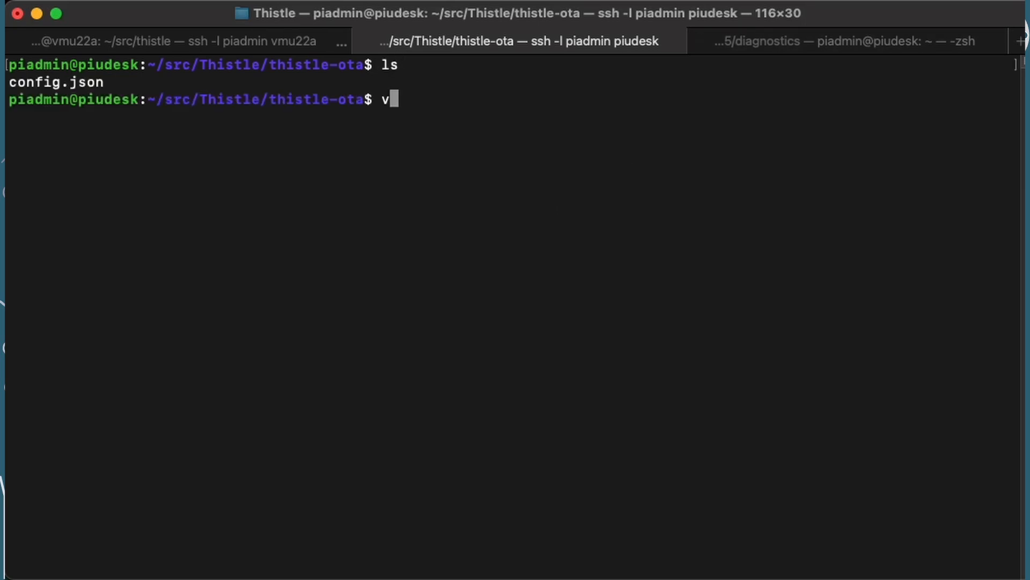
key(Enter)
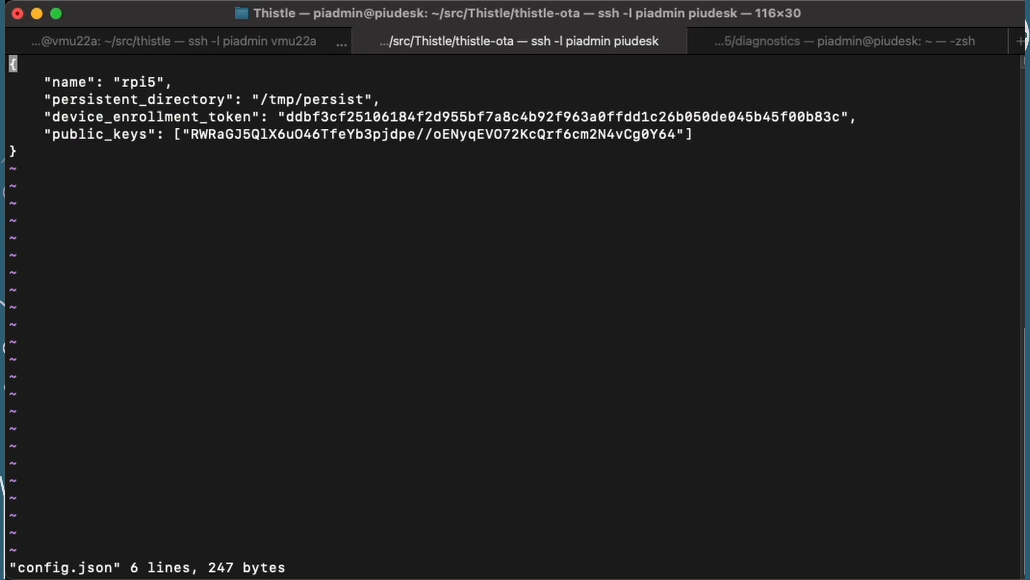
text(:q)
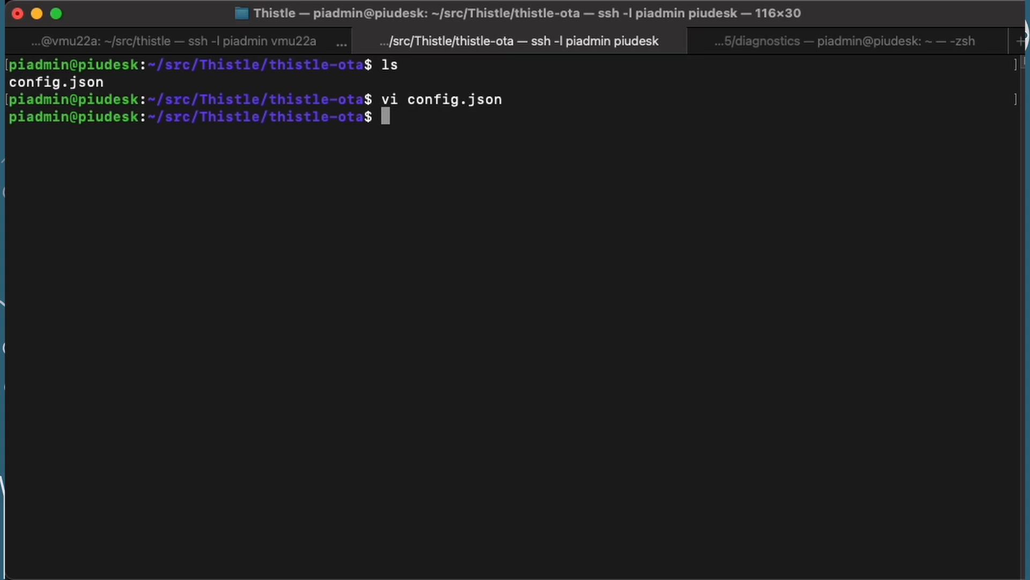
Copy tuc-1.5.0-armv7-unknown-linux-musleabihf to ~/bin/tuc
text(cp ..)
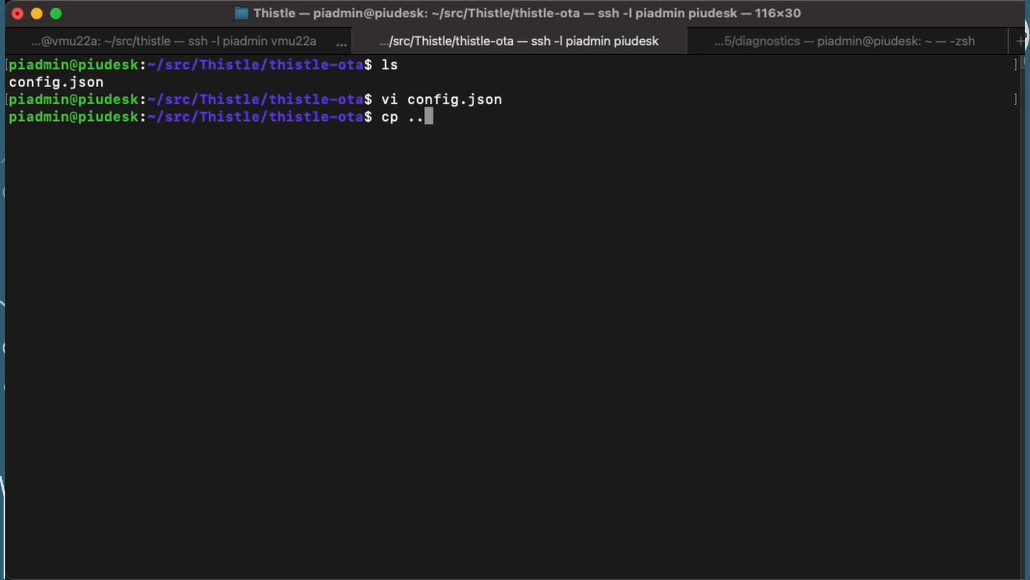
text(/tu)
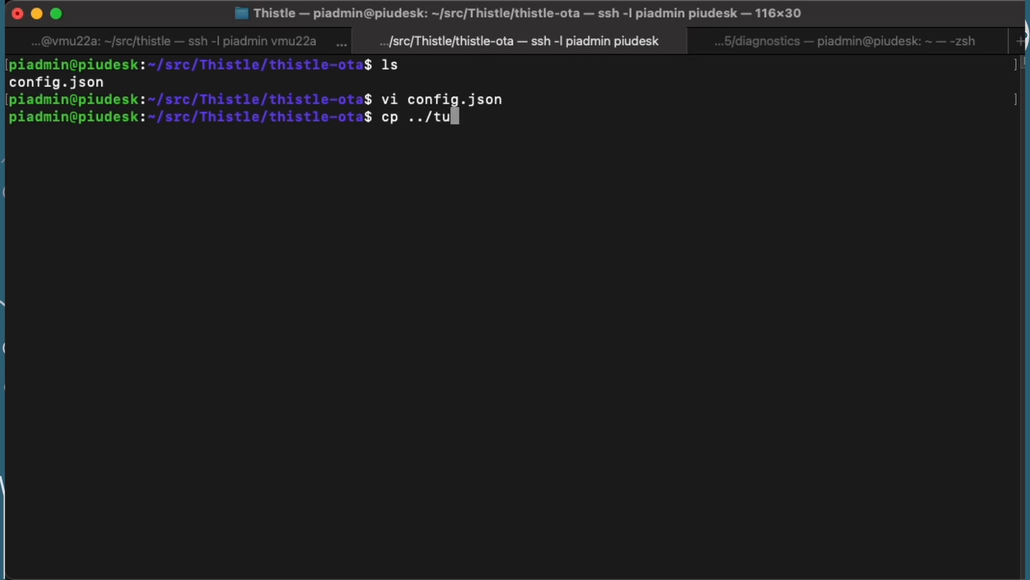
text(c-1.5.0-armv7-unknown-linux-musleabihf)
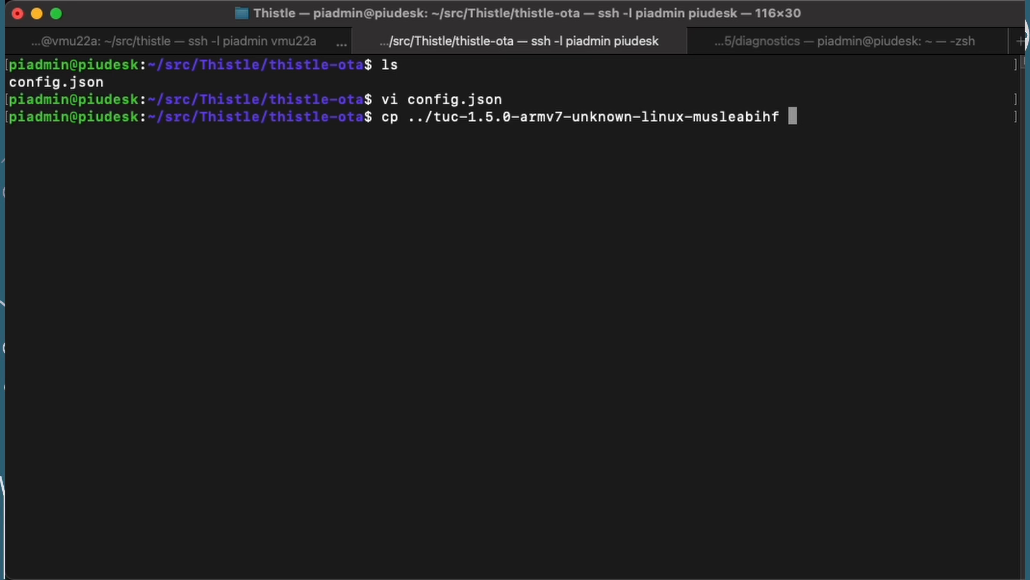
text(~/b)
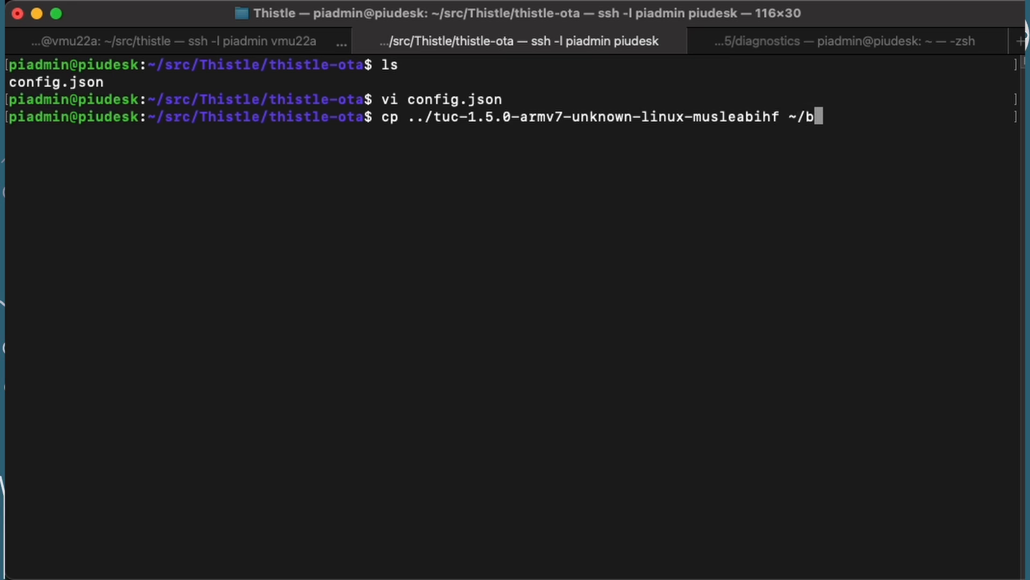
text(in/tub)
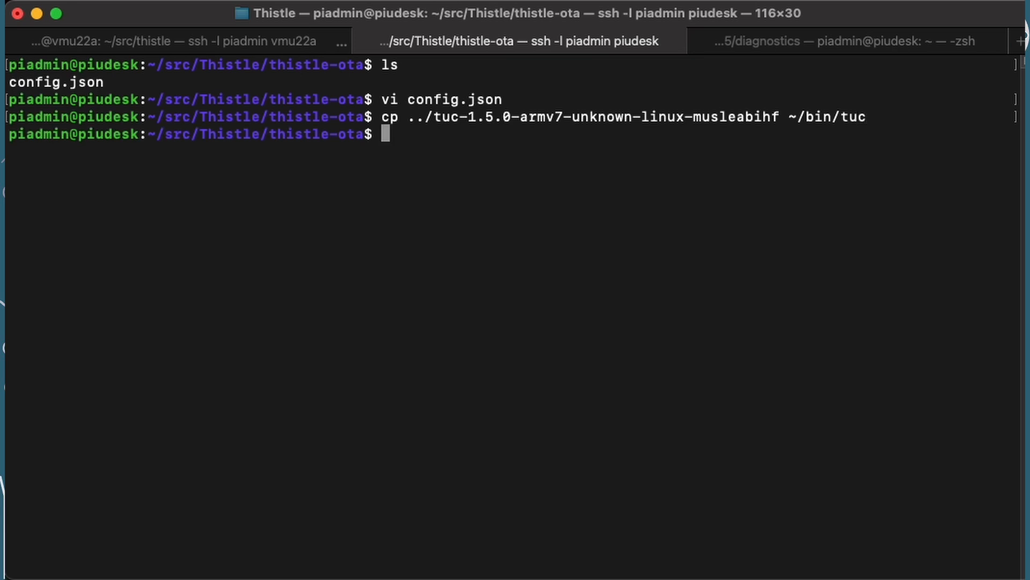
Make ~/bin/tuc executable with chmod a+x
text(chmod)
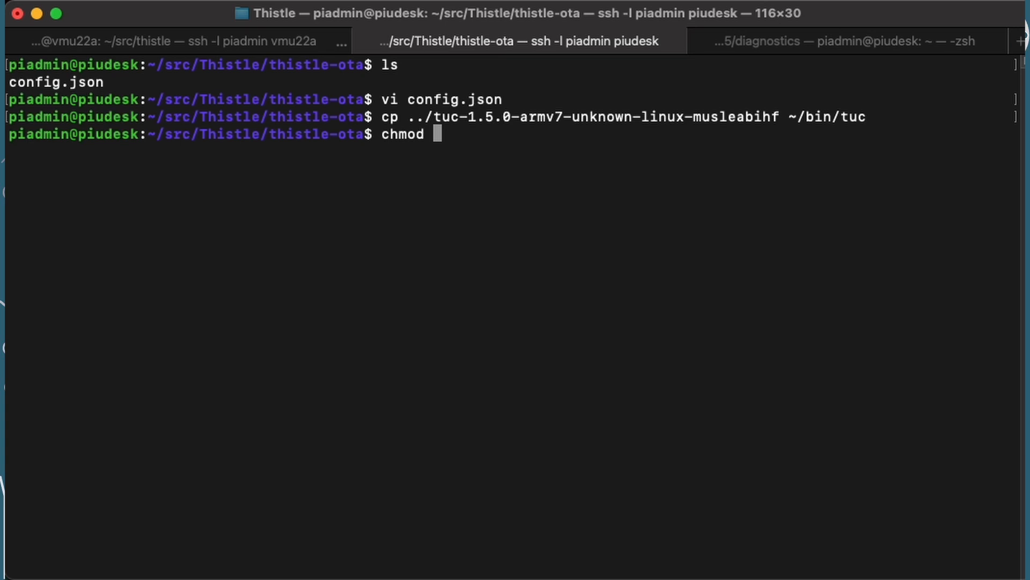
text(a+x ~)
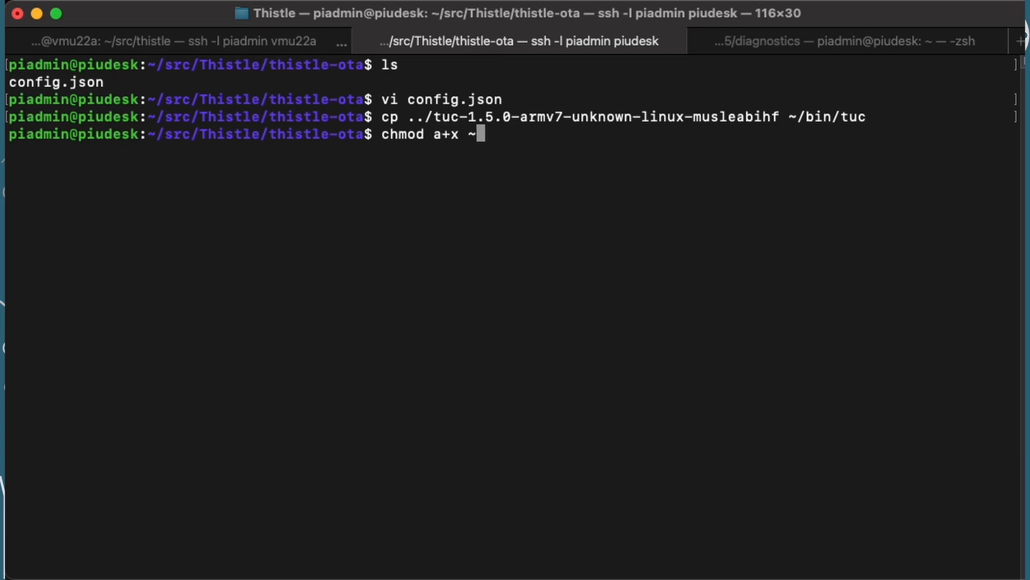
text(/tuc)
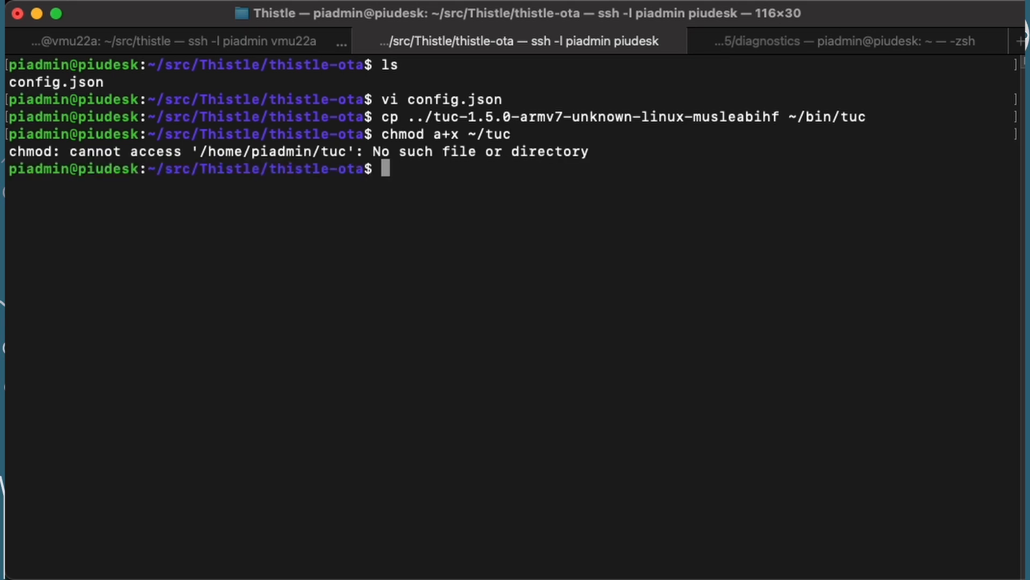
text(chmod a+x ~/tuc)
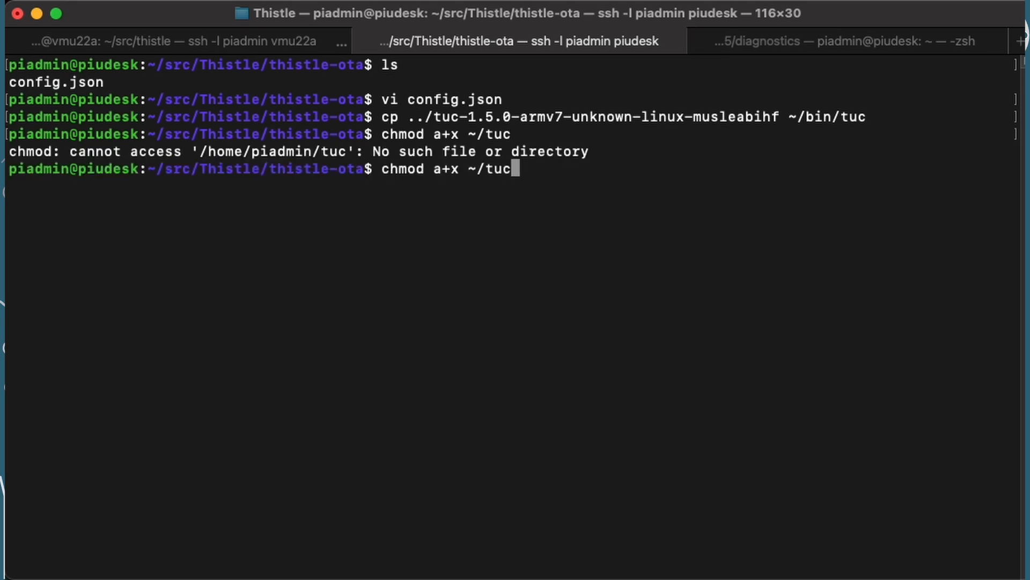
text(bin/)
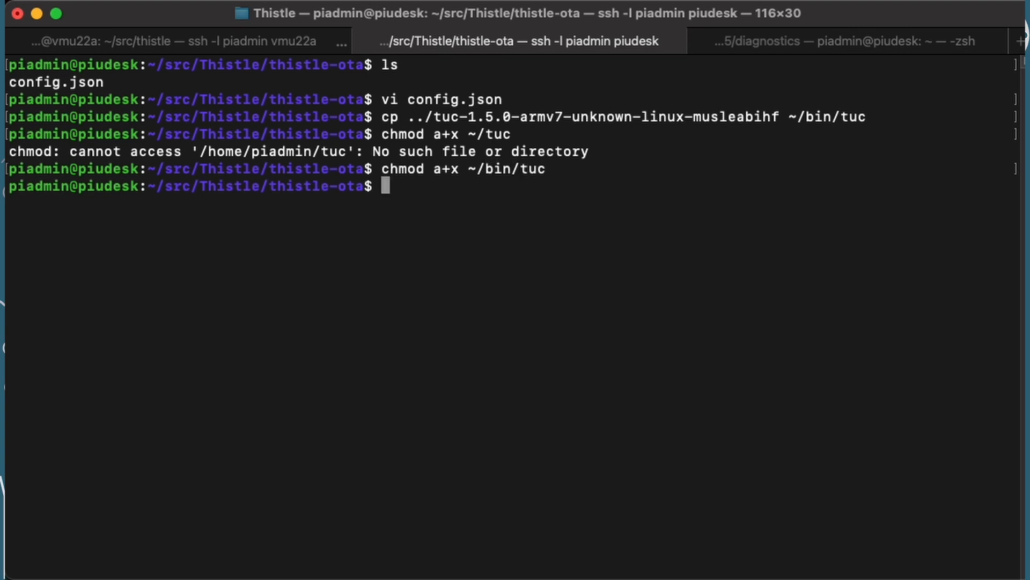
text(cleaa)
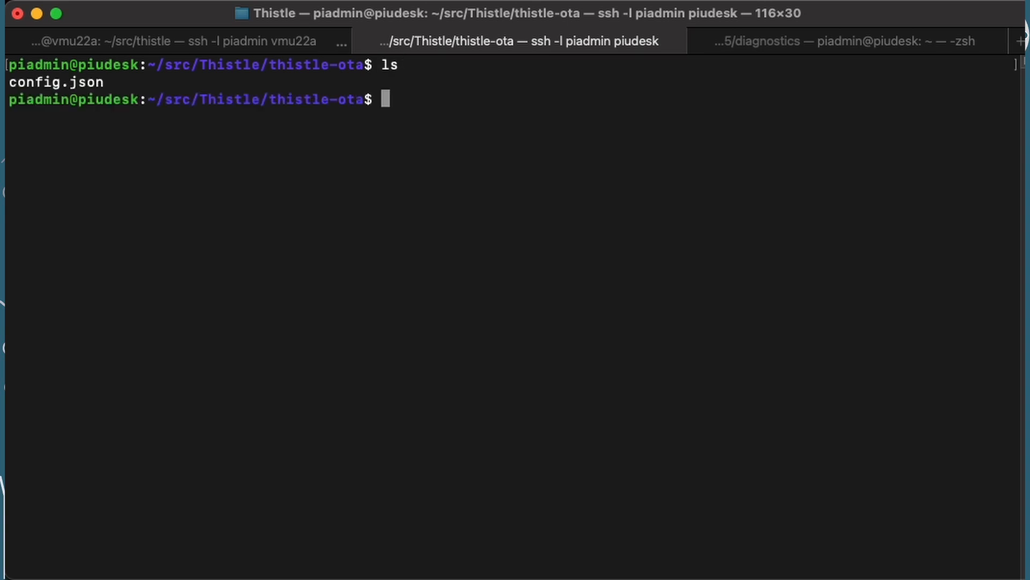
Run tuc -c config.json to enrol and install update 0 => 2 with Pass, stop it, and check /tmp/drjonea_app
text(tuc)
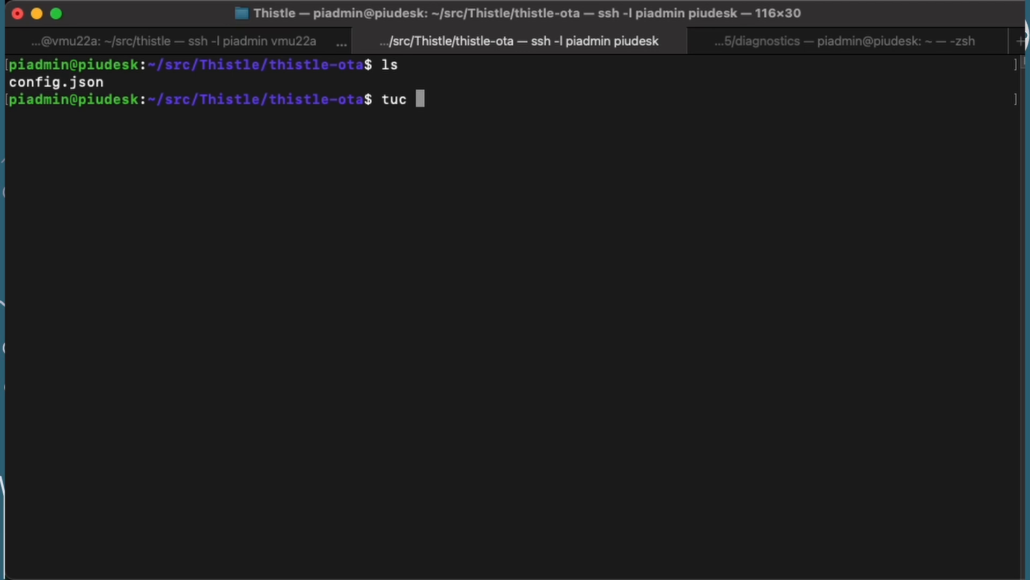
text(-c config.json)
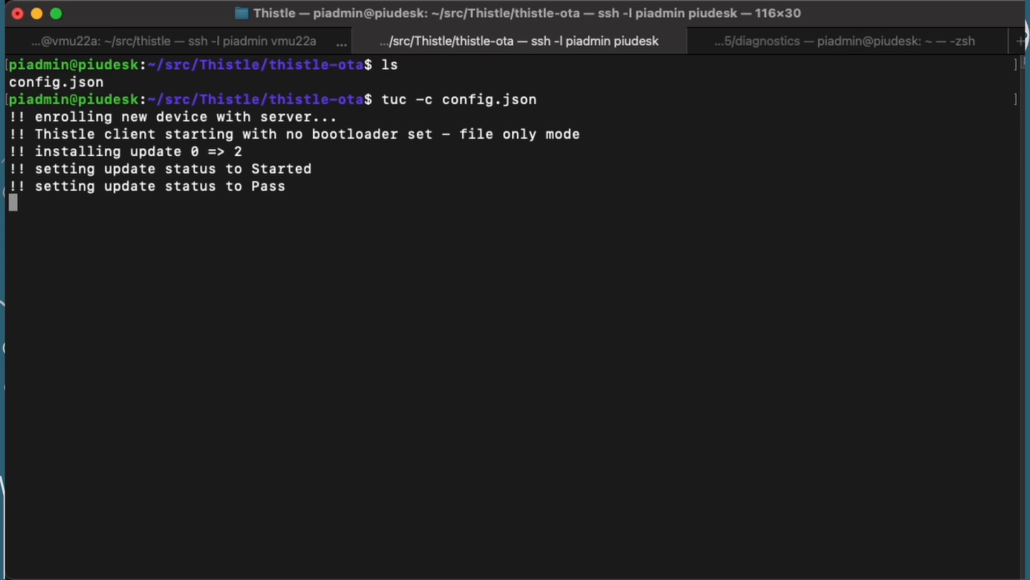
key(ctrl+c)
text(cat)
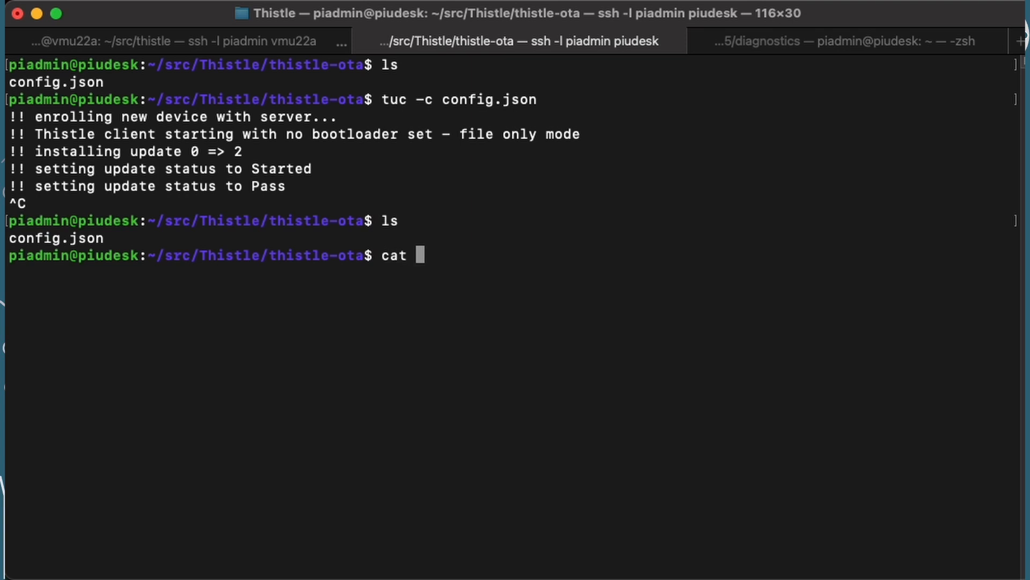
text(/tmp)
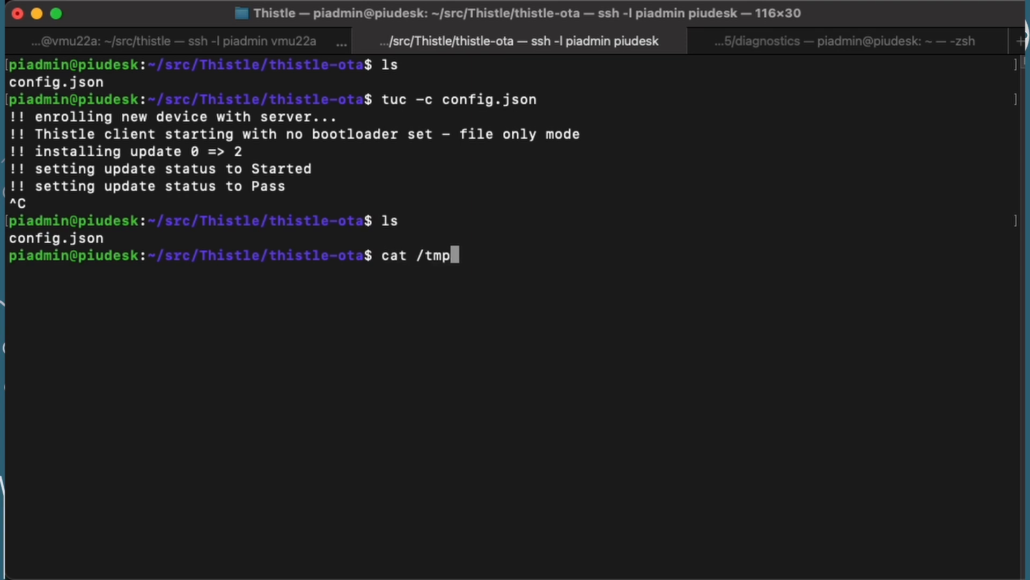
text(/drjonea_app)
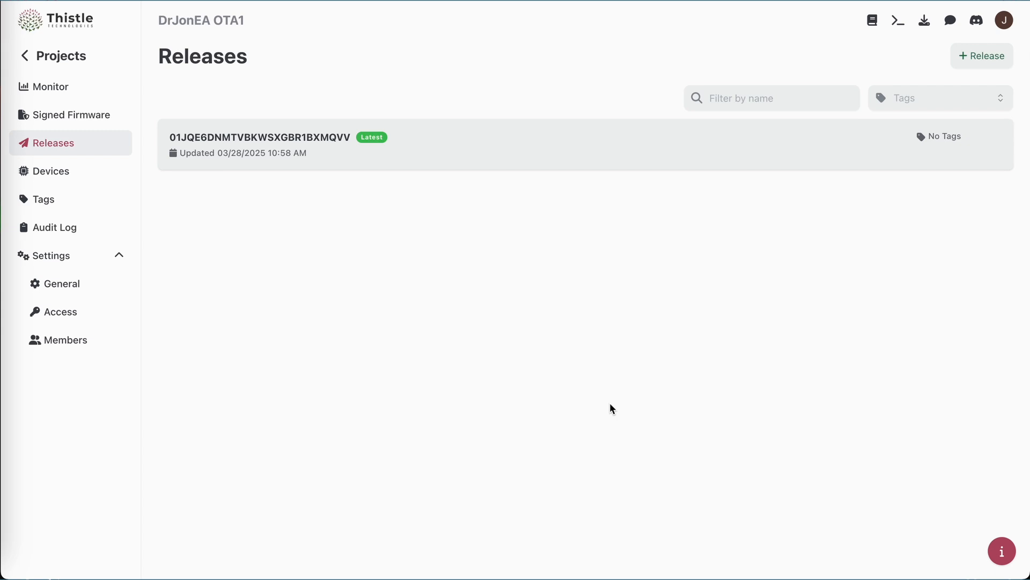
mouse_move(97, 219)
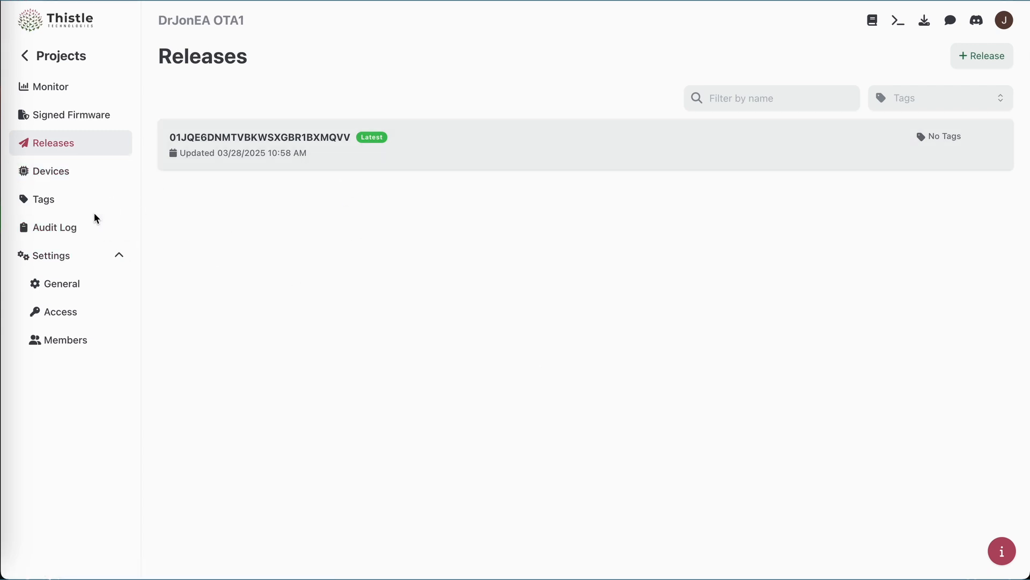
View rpi5's detail page showing Started and Success update events, then return to Releases
click(52, 170)
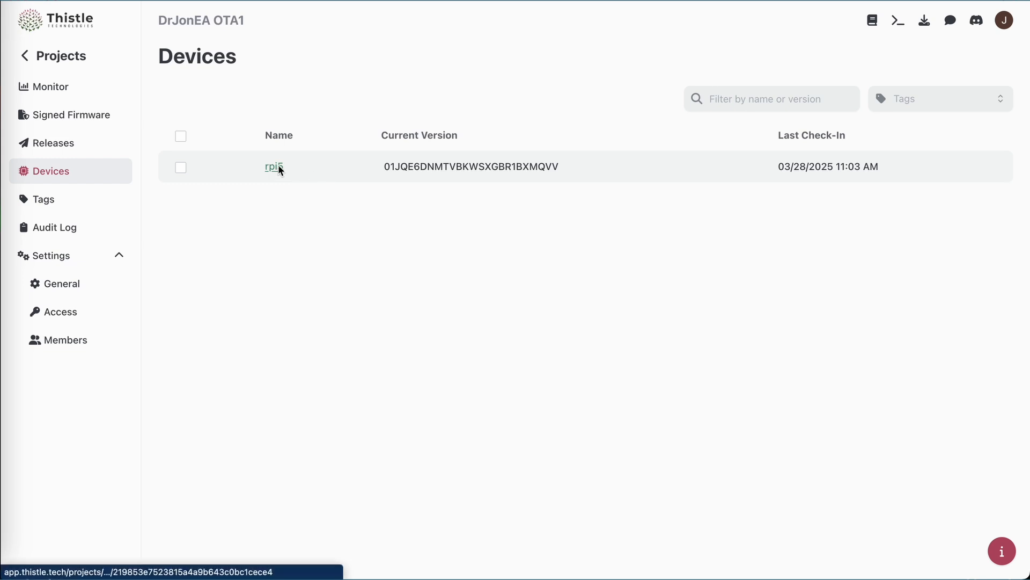
click(274, 166)
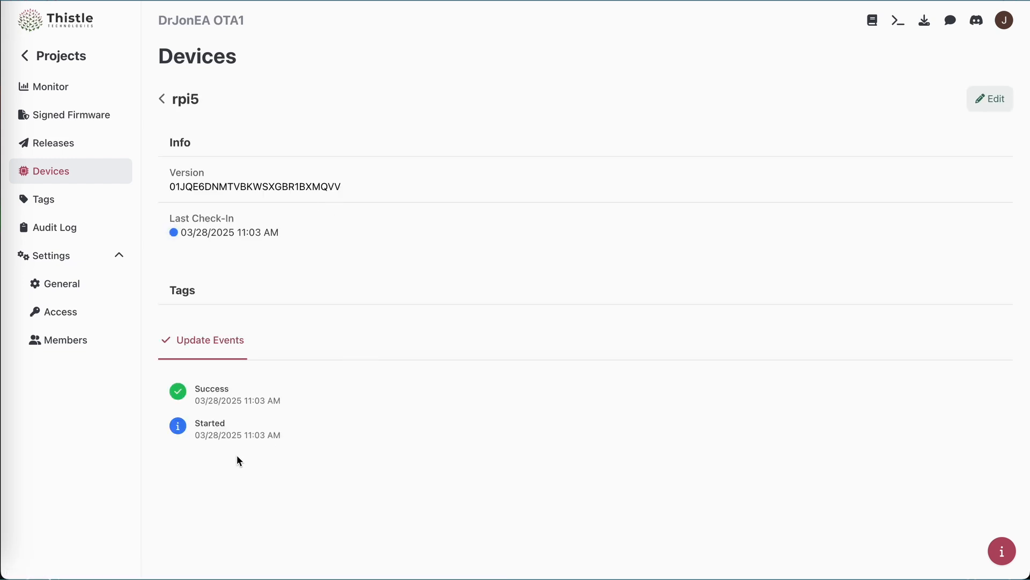
mouse_move(509, 263)
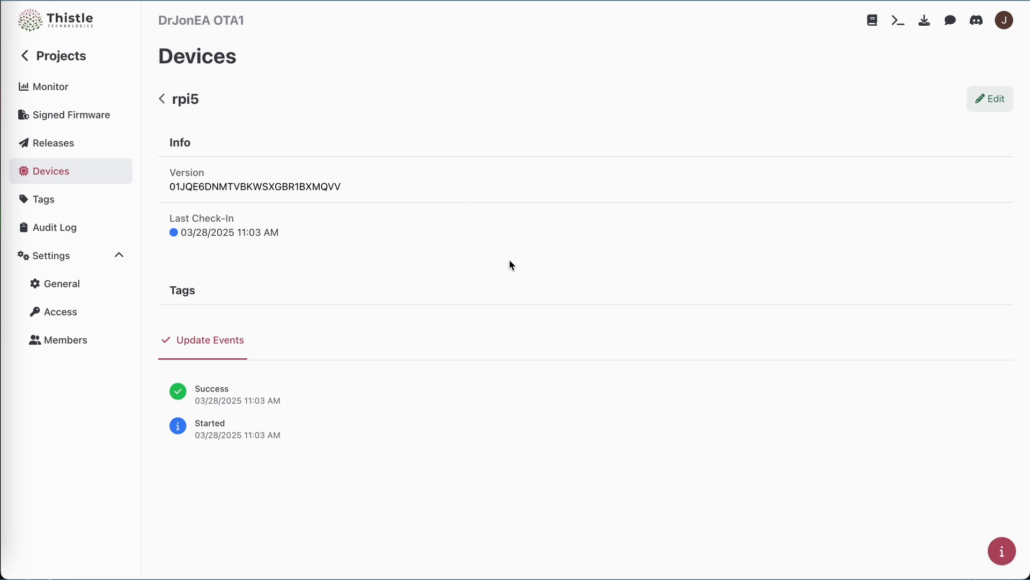
click(54, 143)
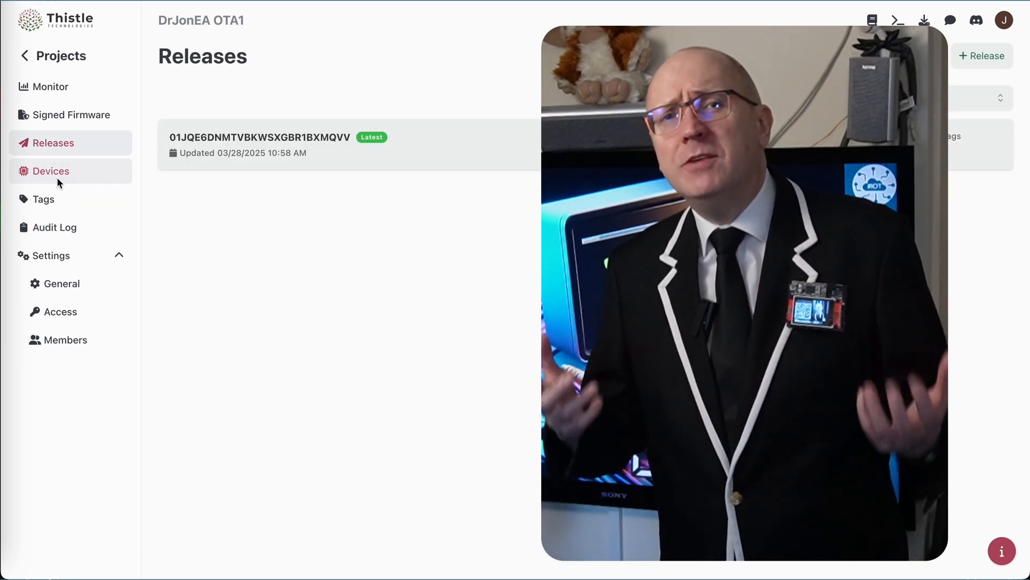
Reopen rpi5's detail page confirming the release version and Success update event
click(51, 171)
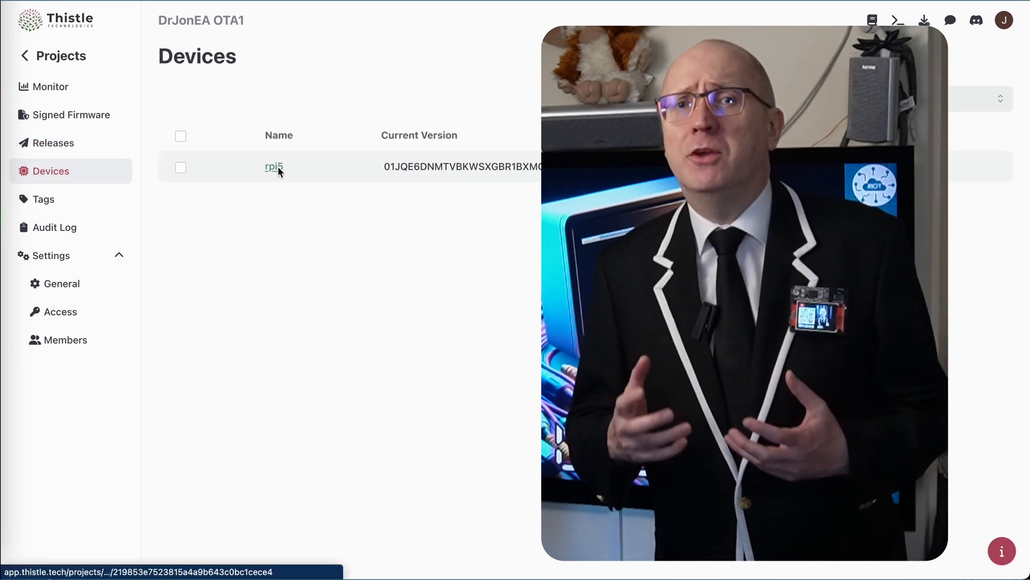
click(273, 166)
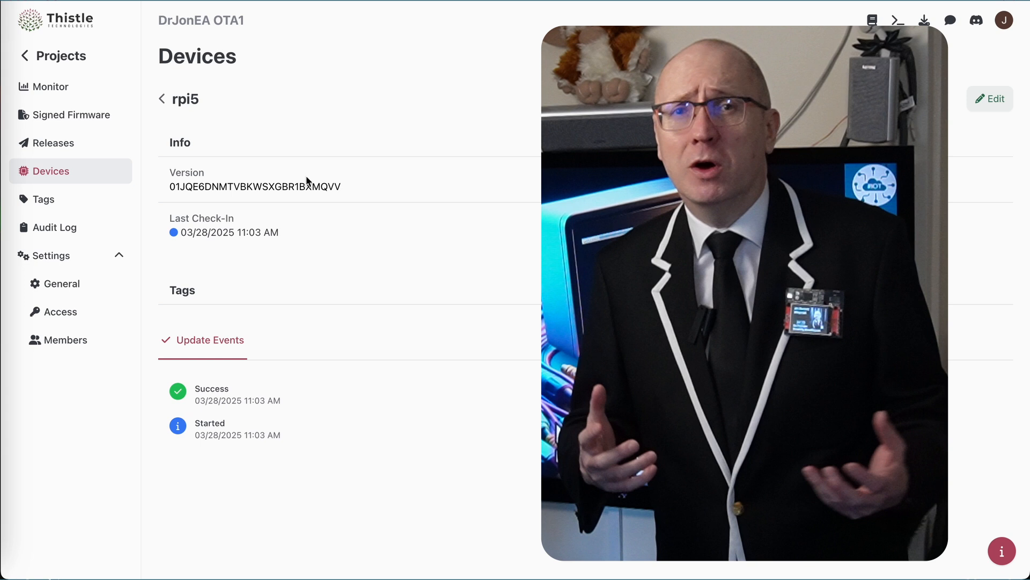